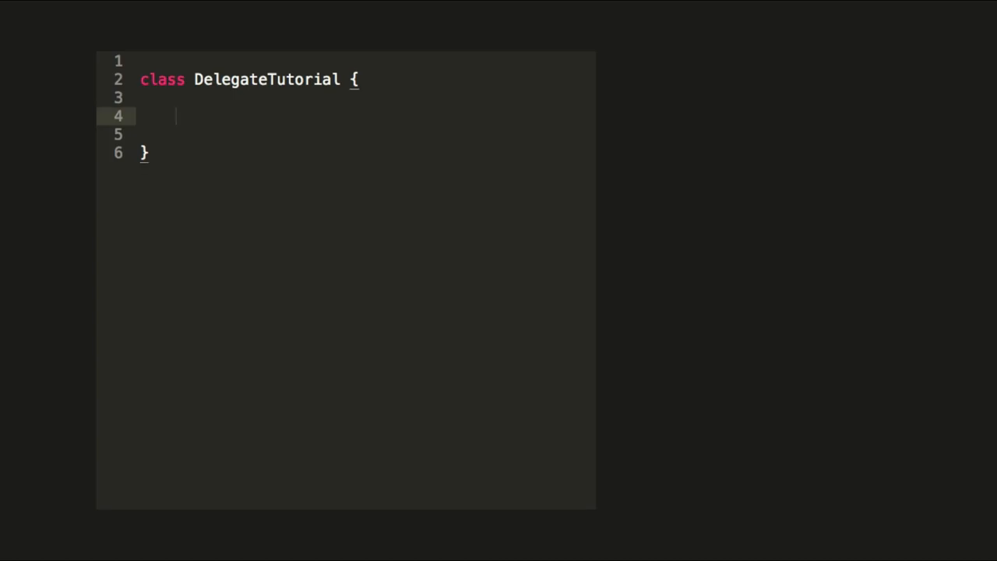
Type 'delegate void DelegateExample(int a);' on line 4 inside the DelegateTutorial class.
type("dele")
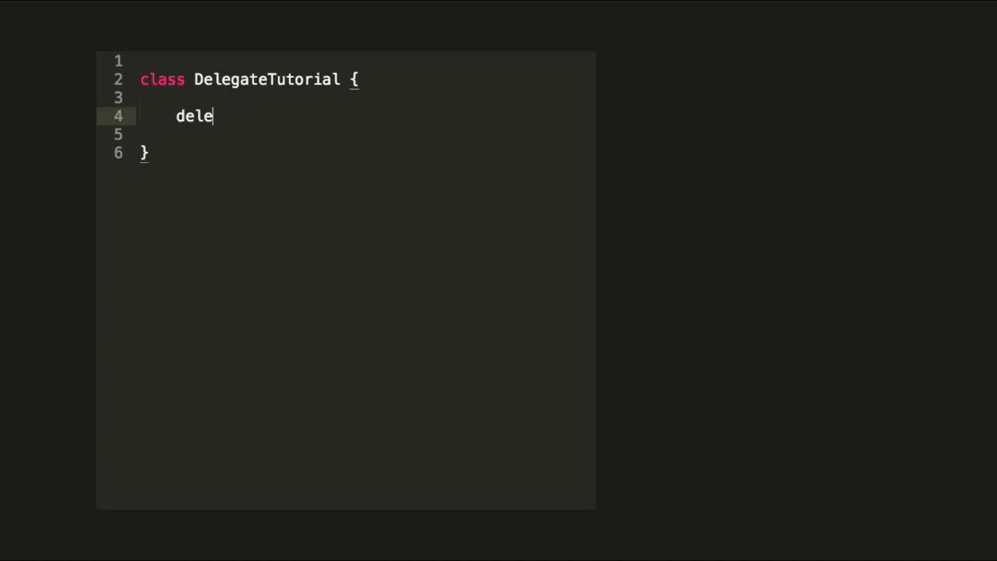
type("gate")
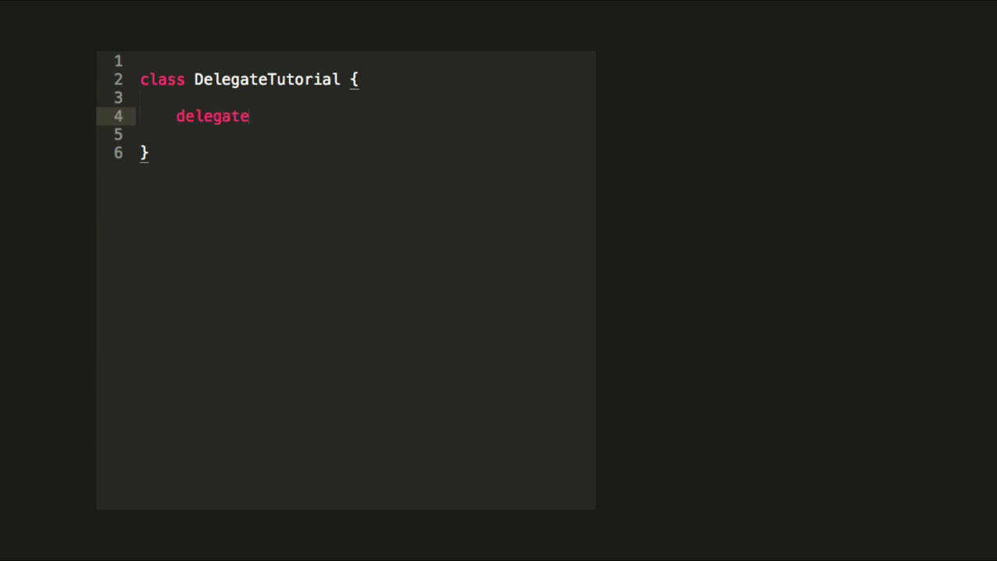
type("void")
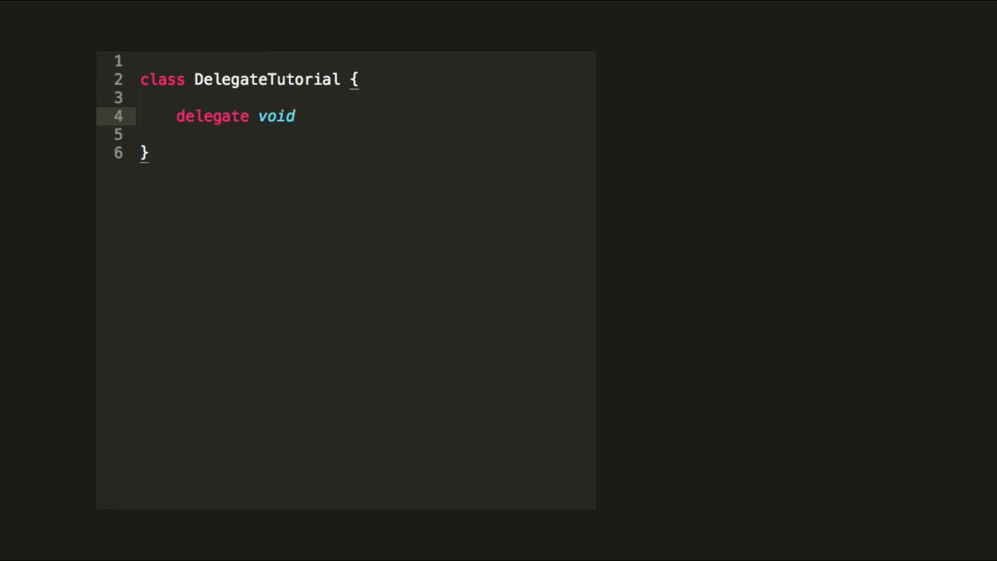
type("D")
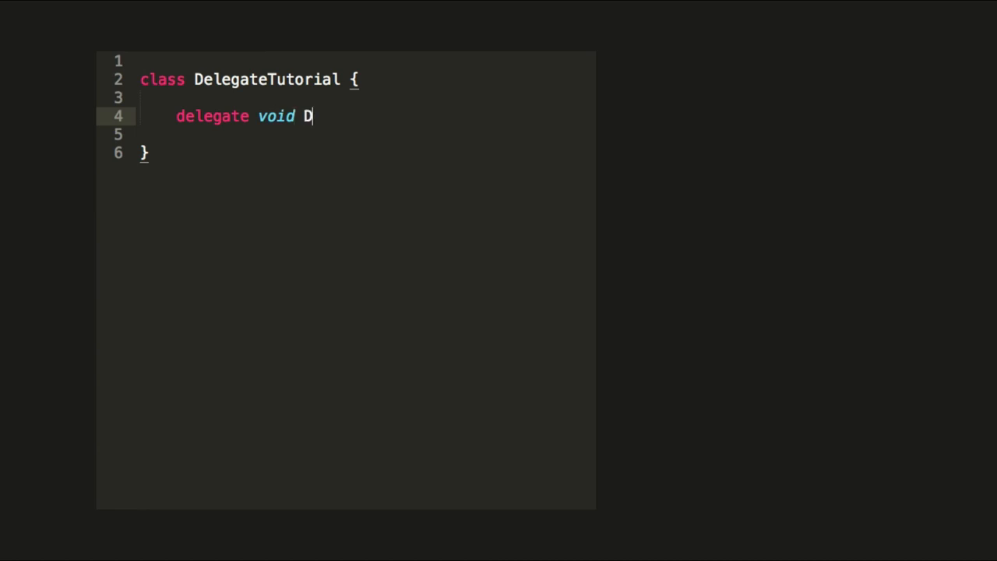
type("elegateExam")
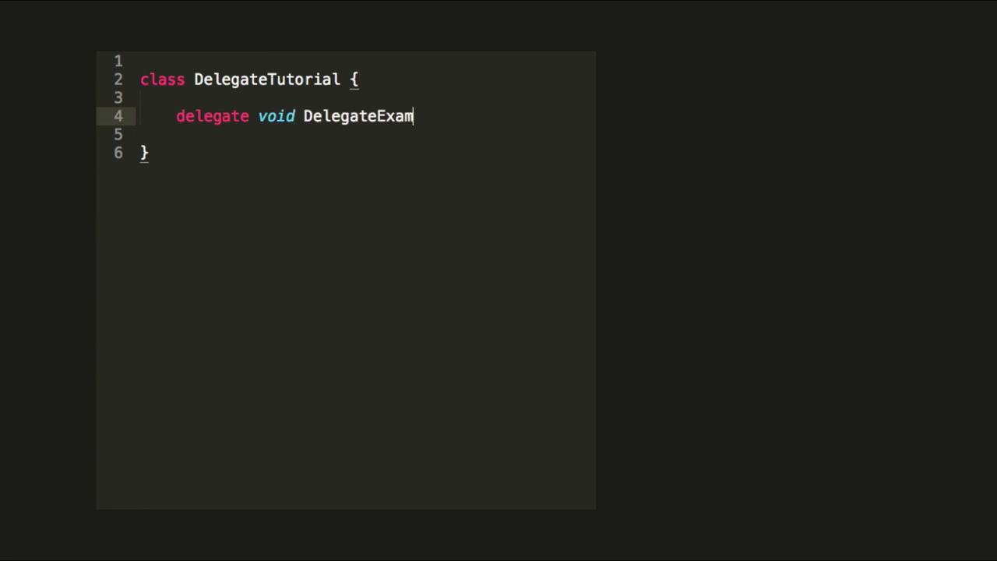
type("ple()")
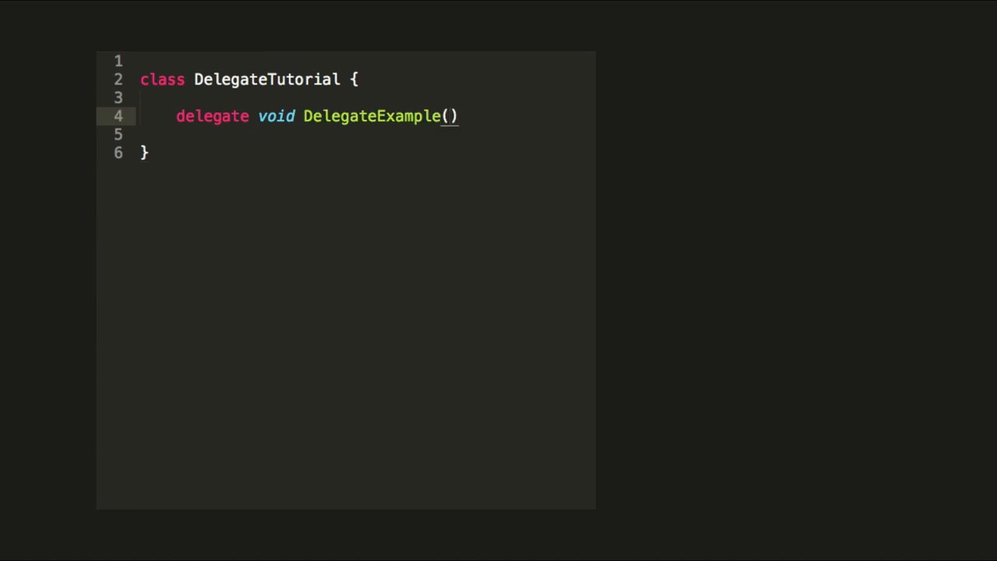
type("int")
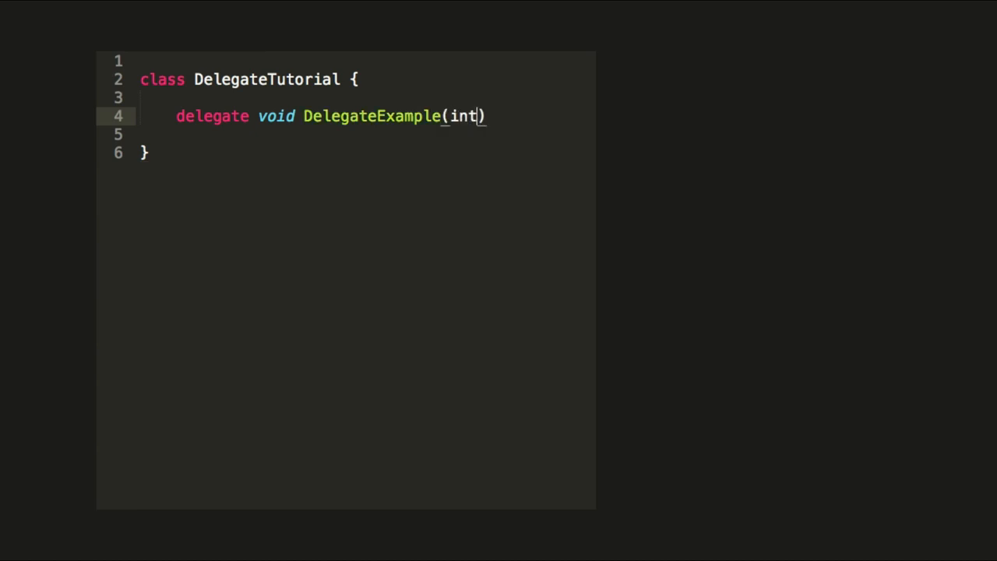
type("a);")
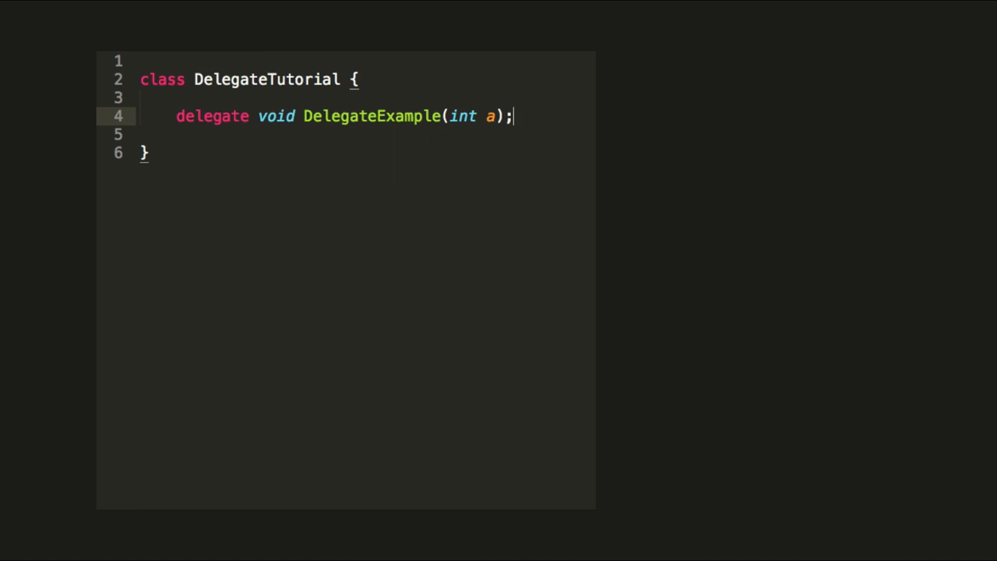
type(",")
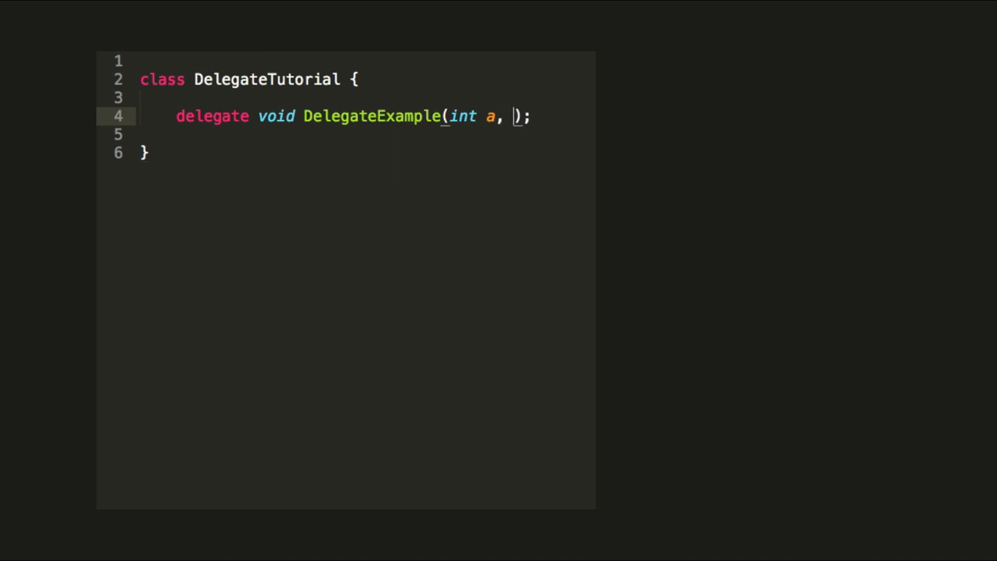
type("bool")
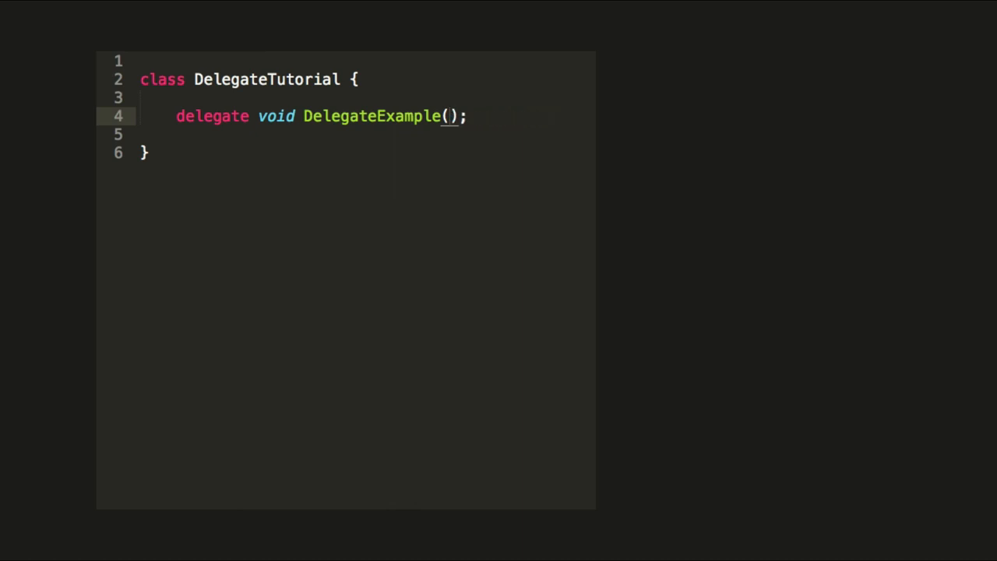
type("int a")
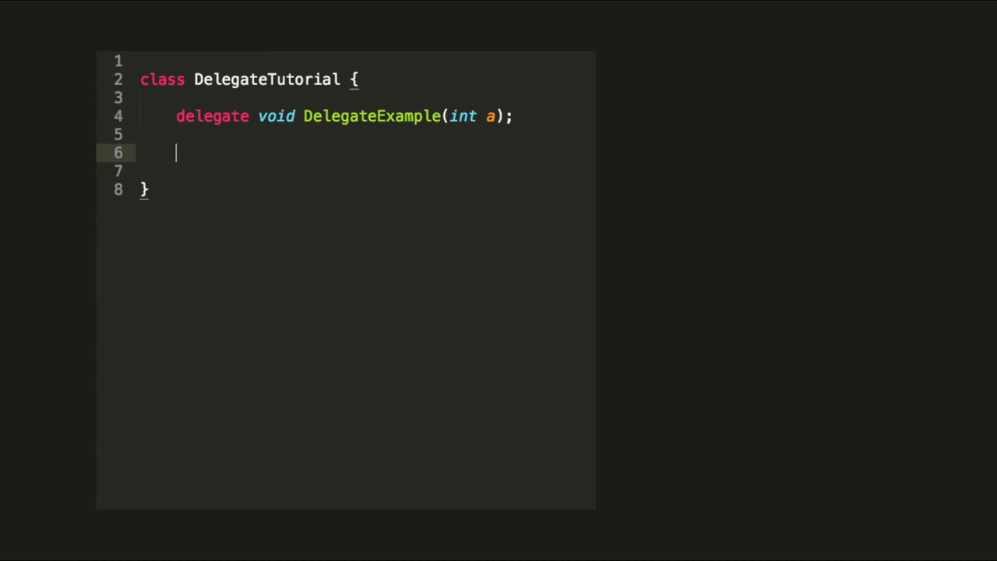
Write a void Foo(int a) method whose body holds a '// Do something' comment.
type("void Foo()")
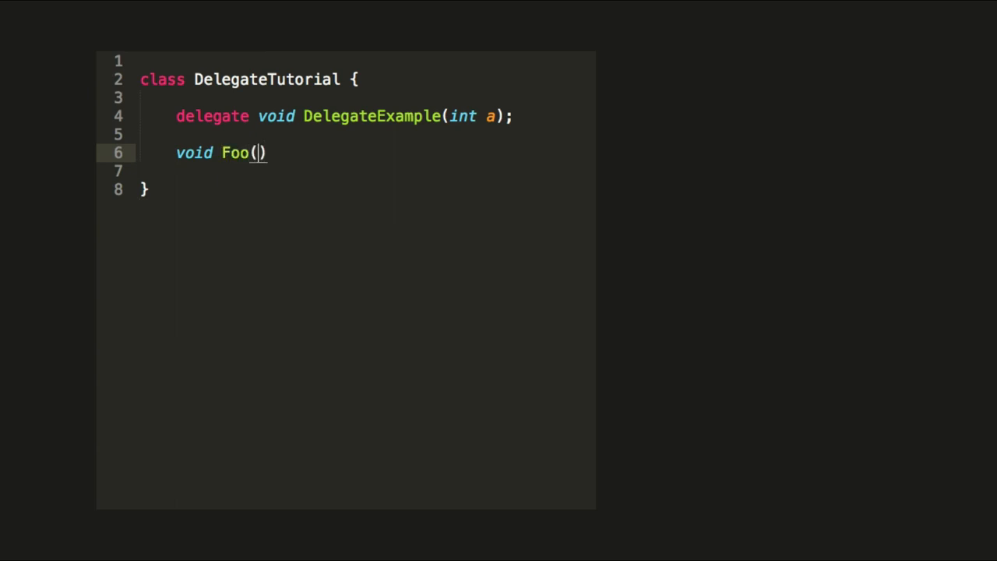
type("int a")
left_click(366, 171)
type("//")
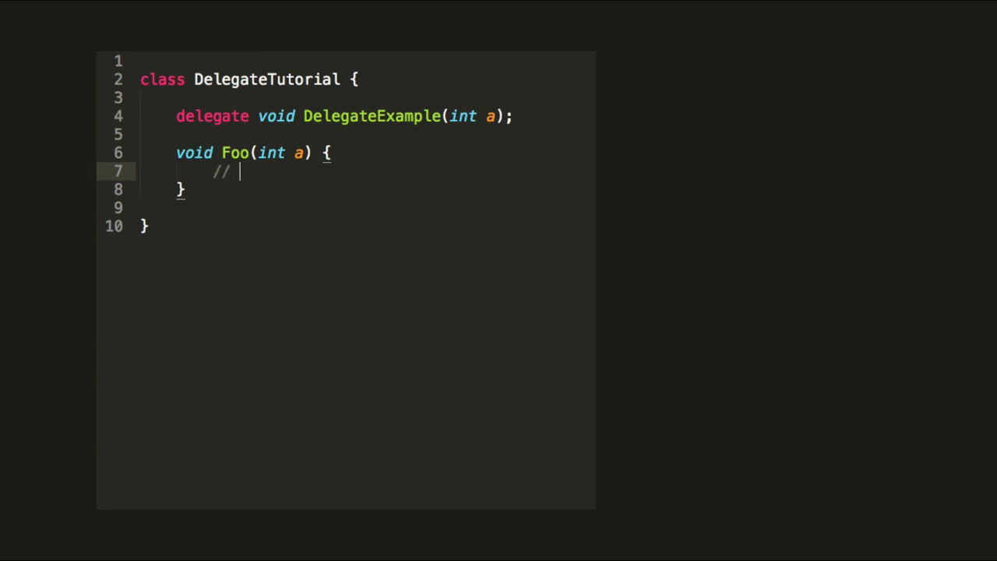
type("Do something")
type("void Start() {")
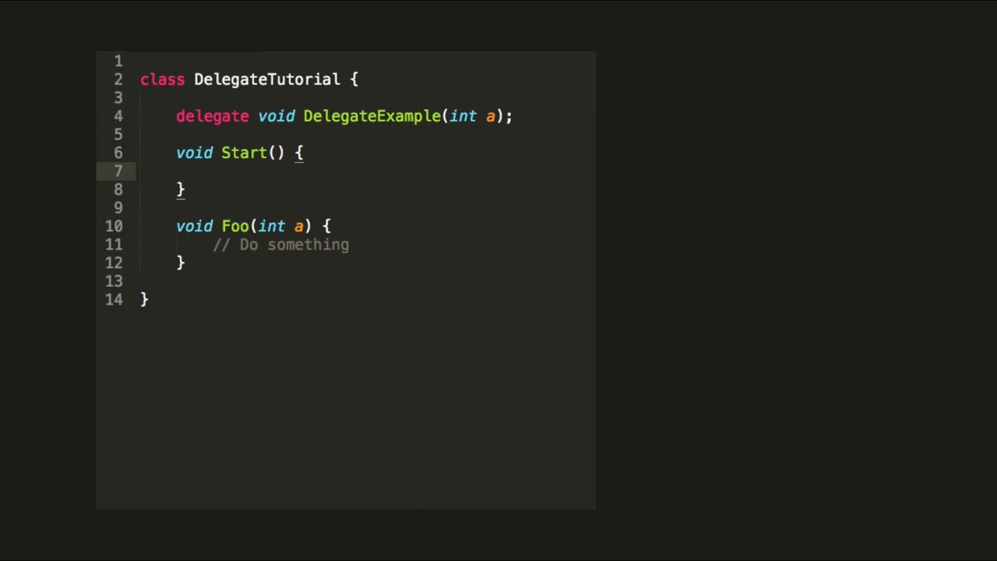
Assign a method to 'DelegateExample myDelegate' in Start, call myDelegate.Invoke(), and add Bar(int a).
type("DelegateExample myDelegate = Foo;")
type("// Do something else")
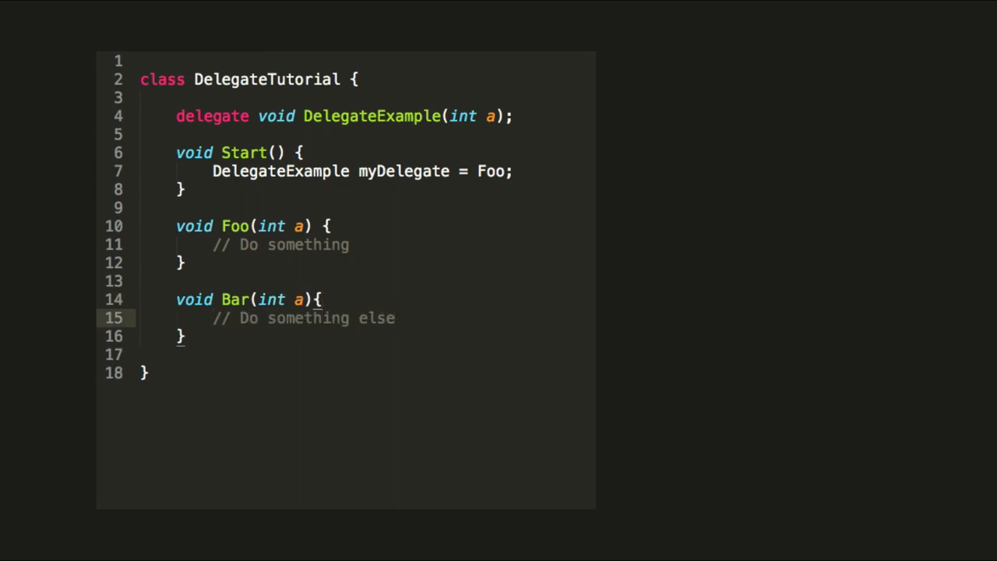
type("myDelegate.Invoke()")
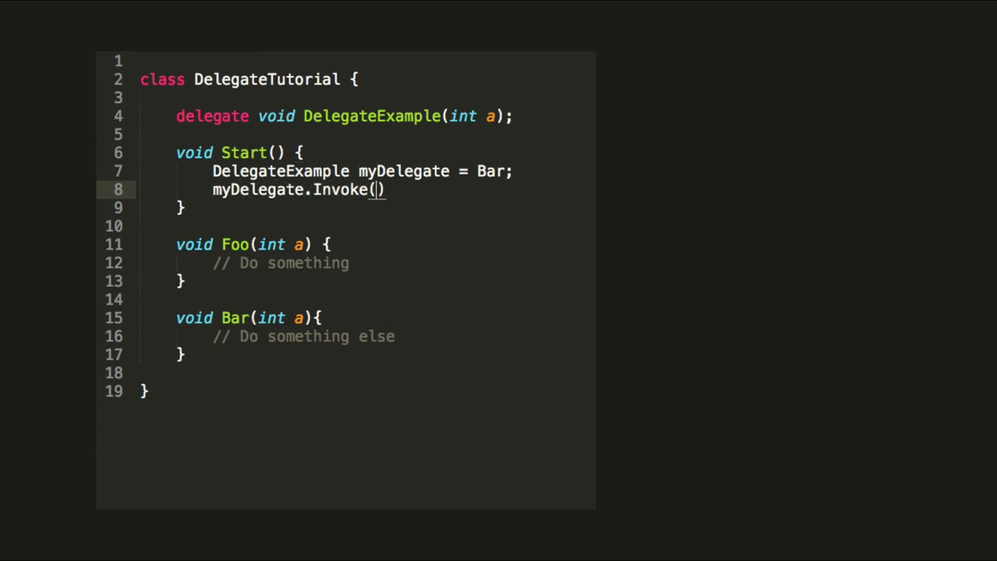
Point myDelegate at Bar and call it directly as myDelegate(5);.
type("5;")
type("void Foobar(DelegateE")
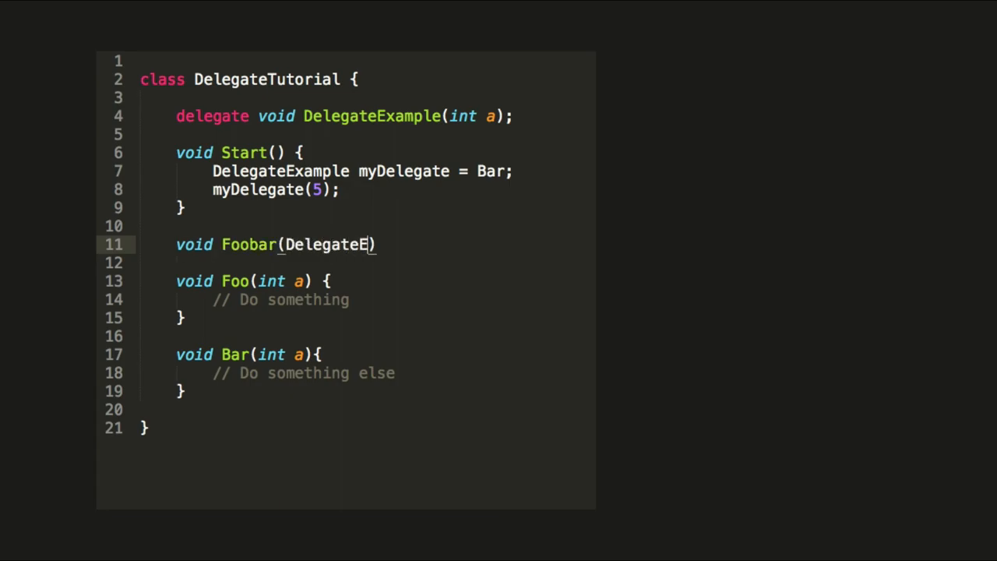
Add Foobar(DelegateExample myDelegate) calling myDelegate(50), and make Start call Foobar(Bar).
type("xample myDelegate")
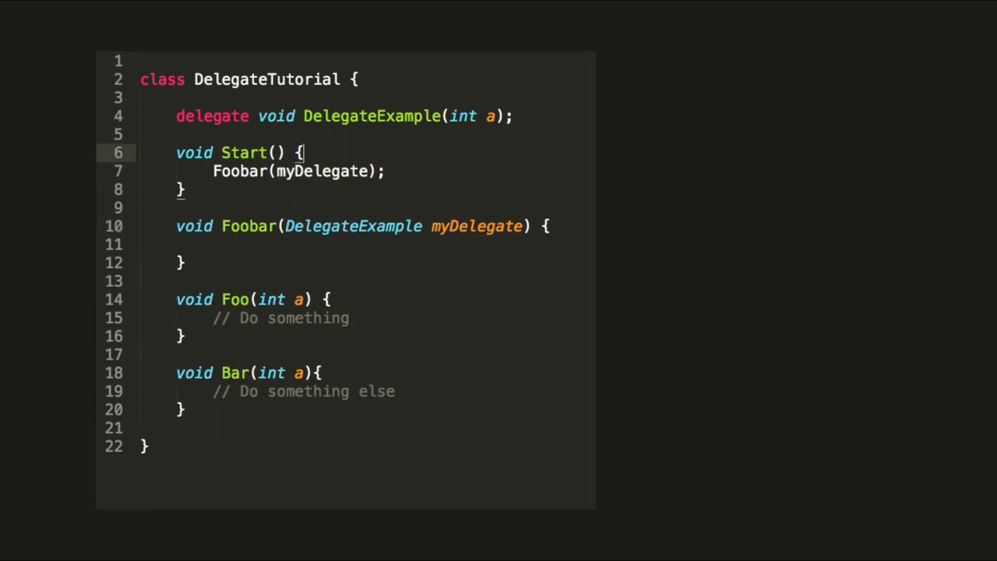
type("Ba")
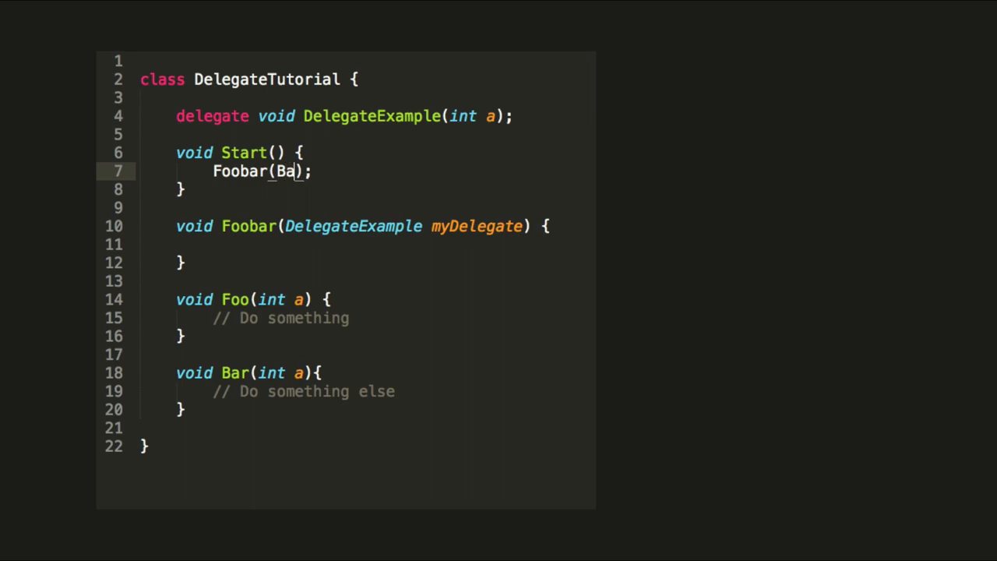
type("r")
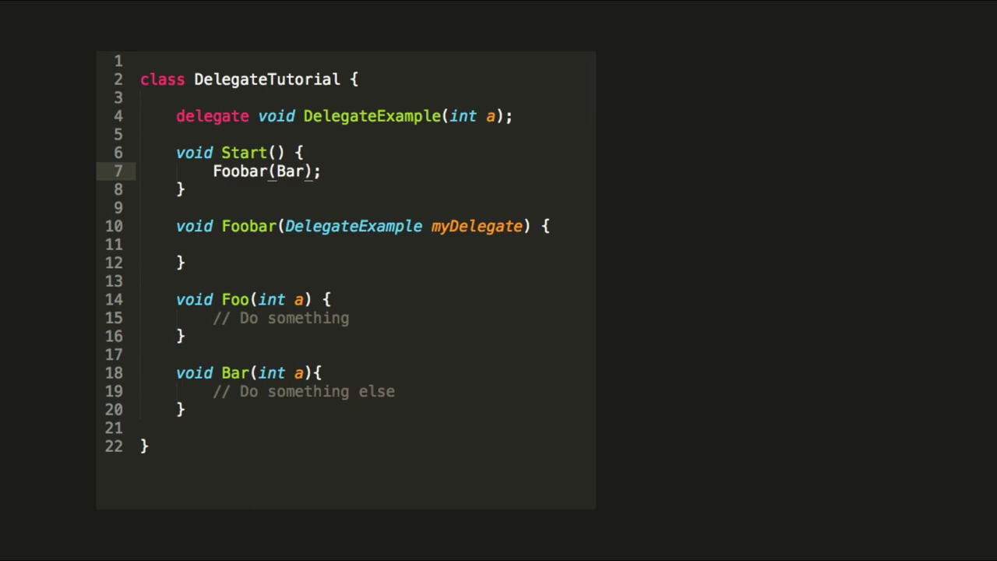
left_click(310, 170)
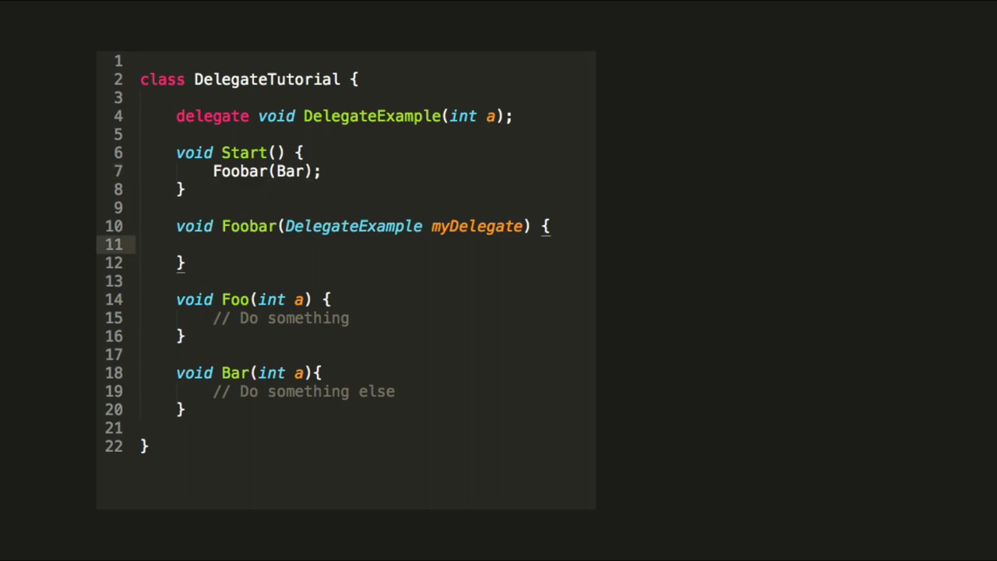
type("myDelegate")
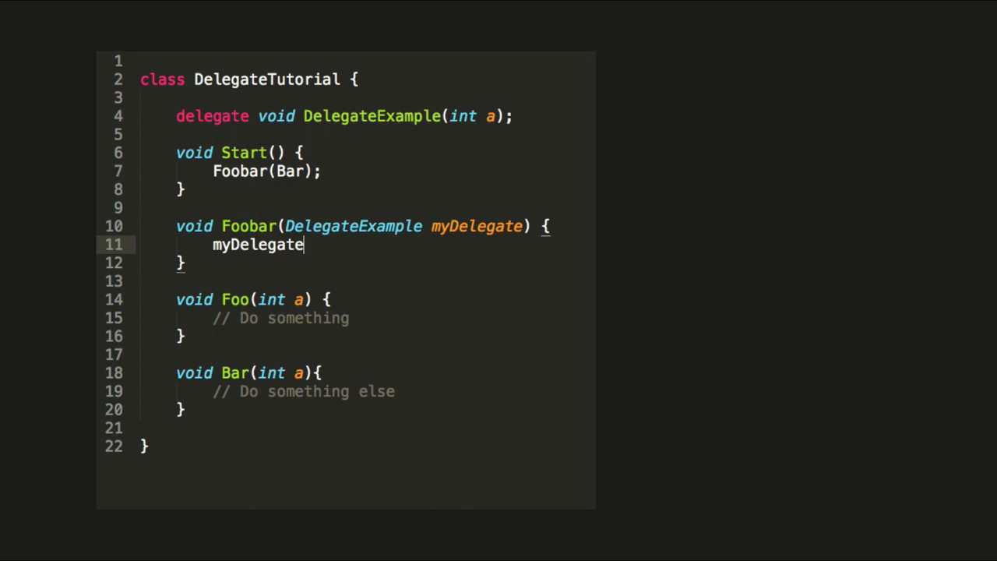
type("(50);")
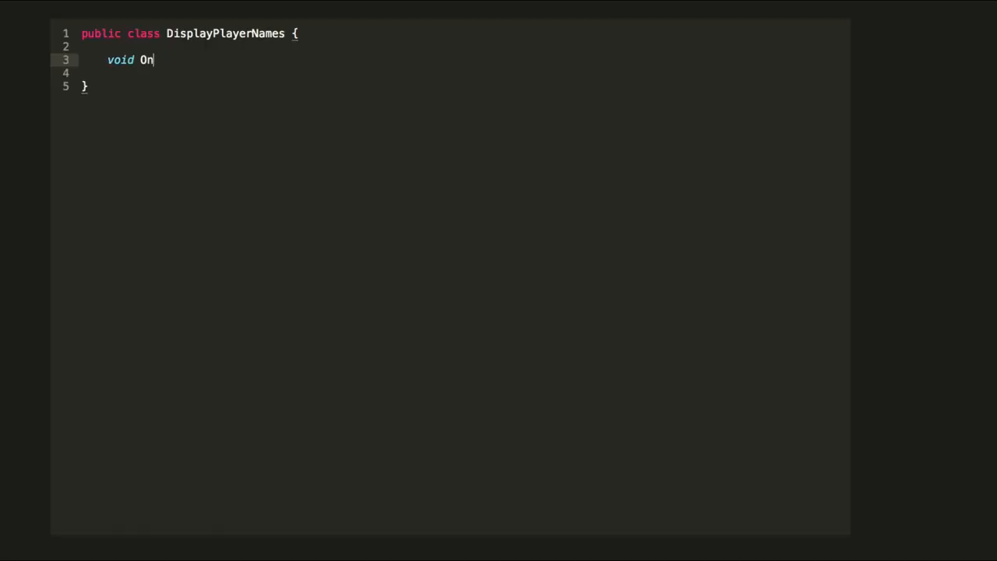
Declare OnGameOver(PlayerStats...) and a string GetPlayerNameMostKills(PlayerStats...) method.
type("GameOver(PlayerStats[] allPlayerStats")
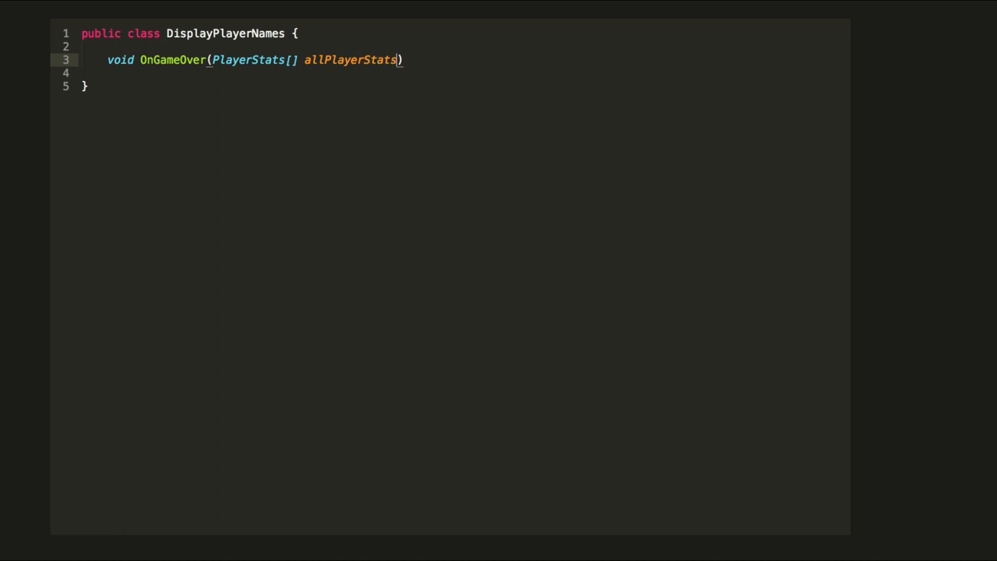
type("{")
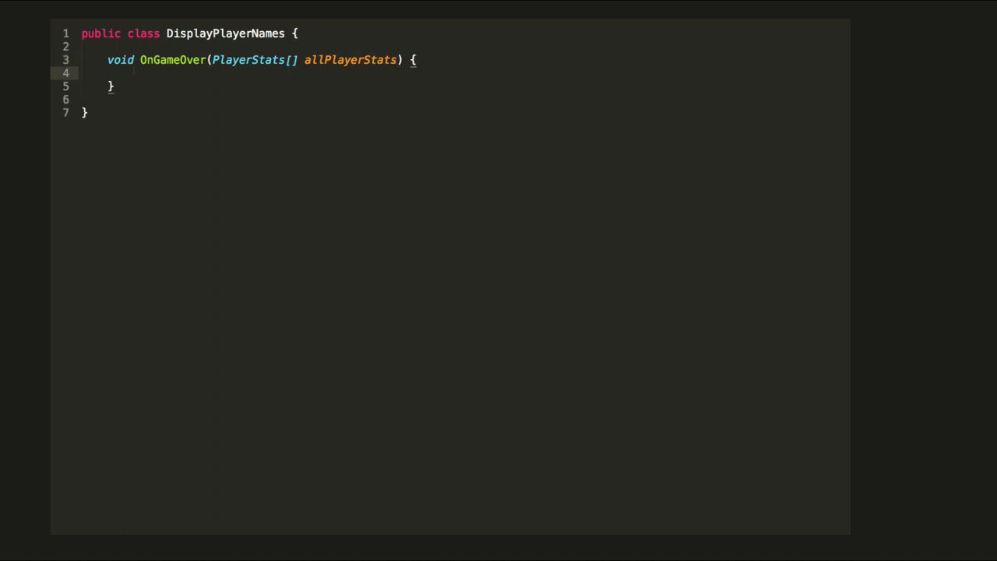
type("string")
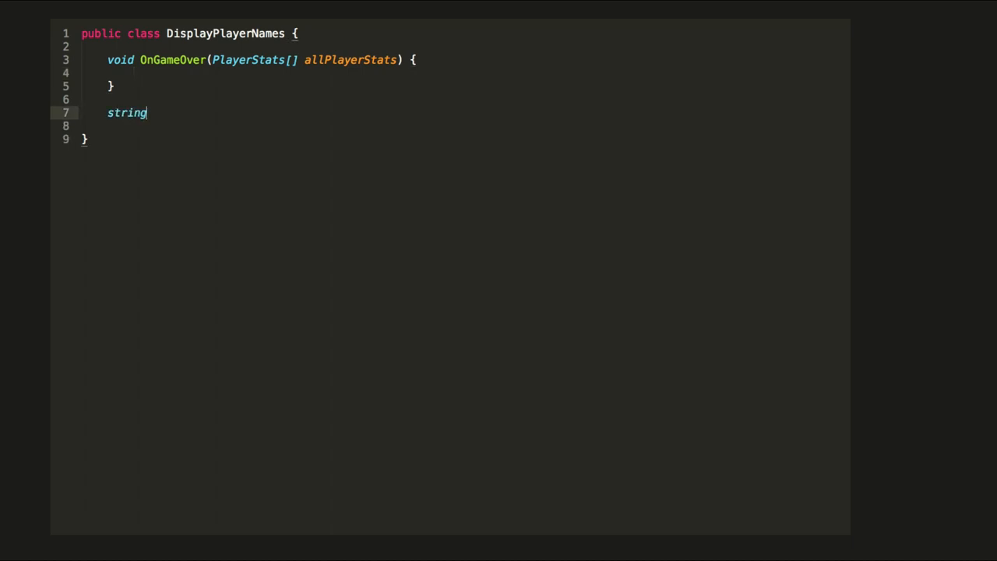
type("GetPlayerNameMost")
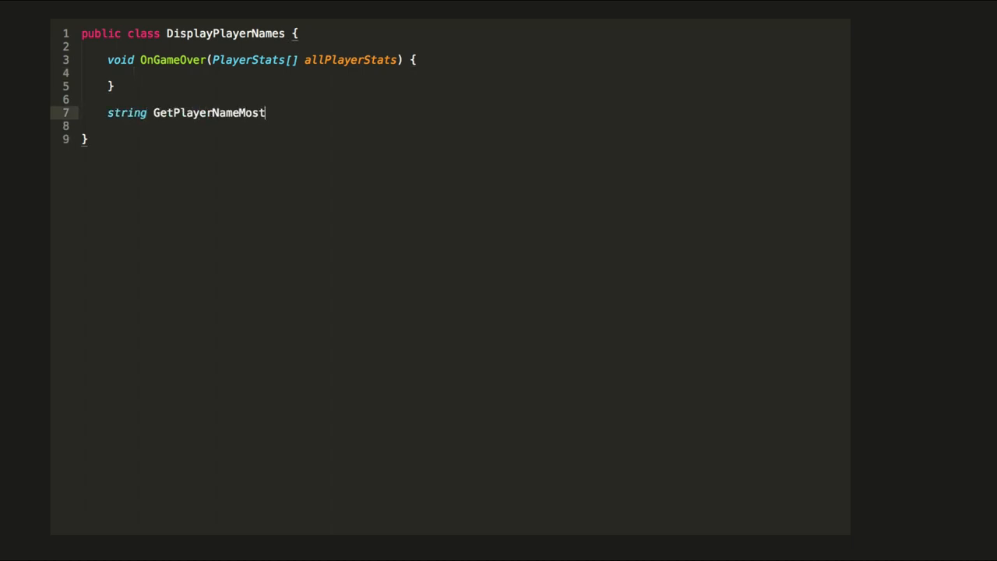
type("Kills(PlayerStat)")
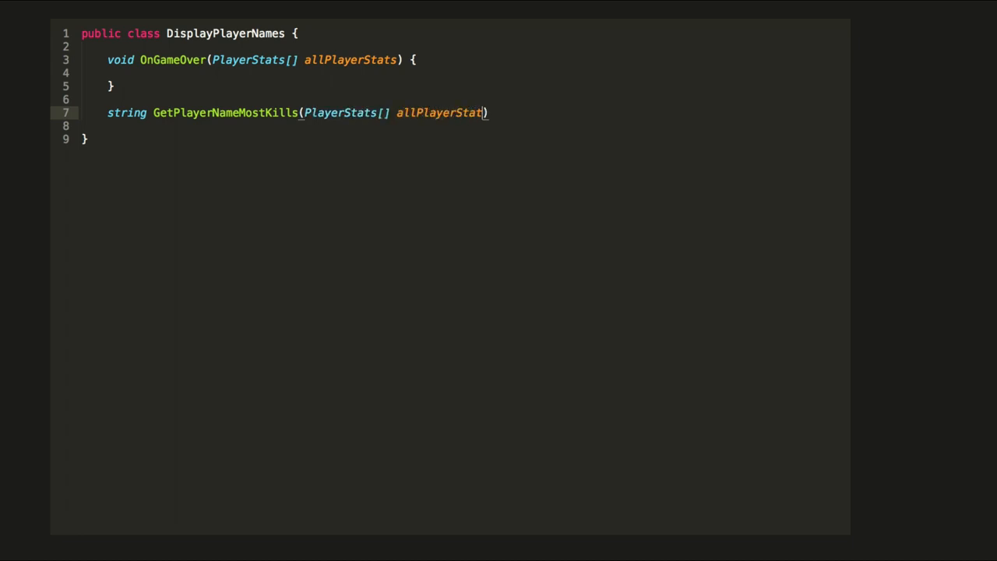
type("s){")
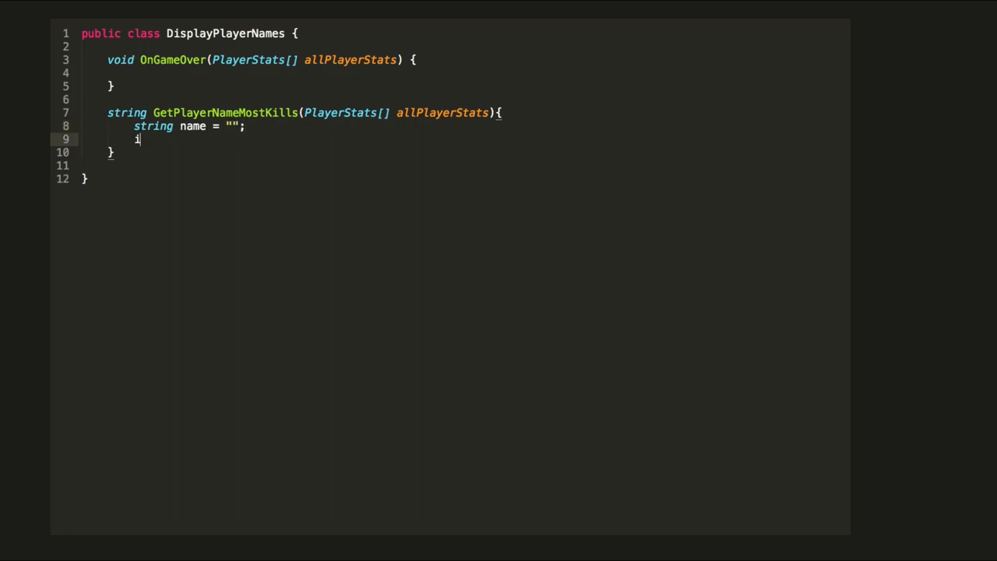
Loop over stats tracking the highest stats.kills in bestScore and return that player's name.
type("int bestScore = 0;")
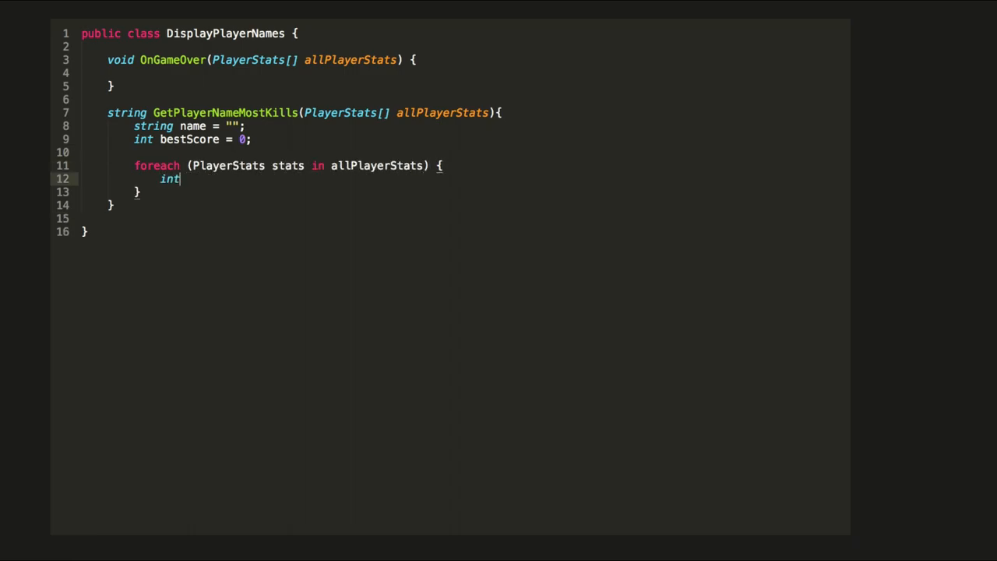
type("score = stats")
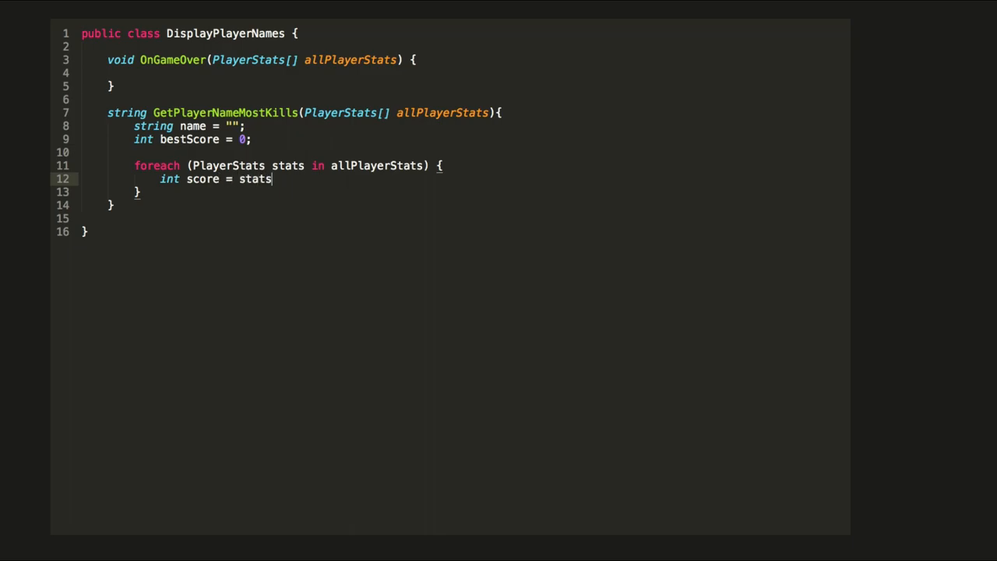
type(".kills")
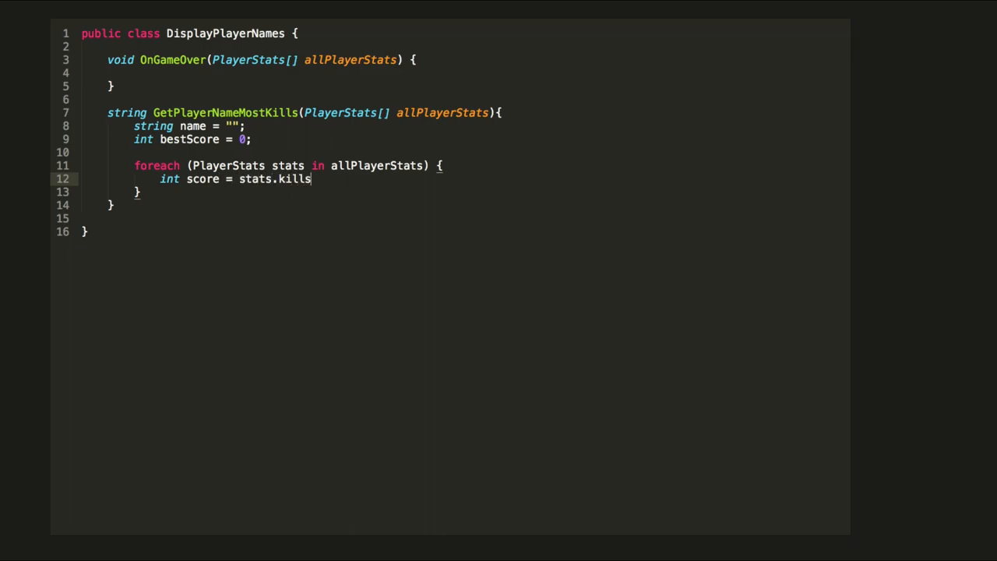
type("if (score >")
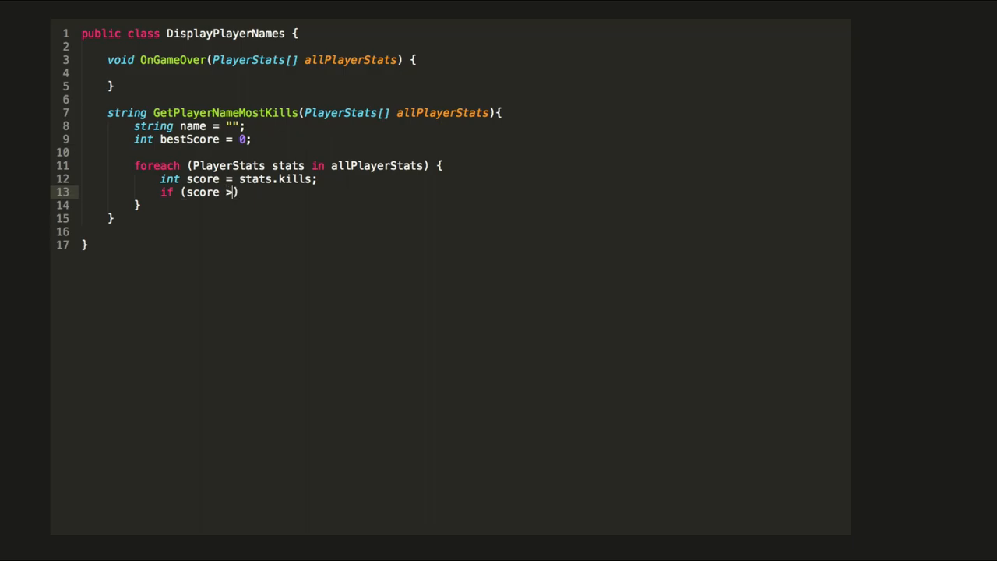
type("bestScore) {")
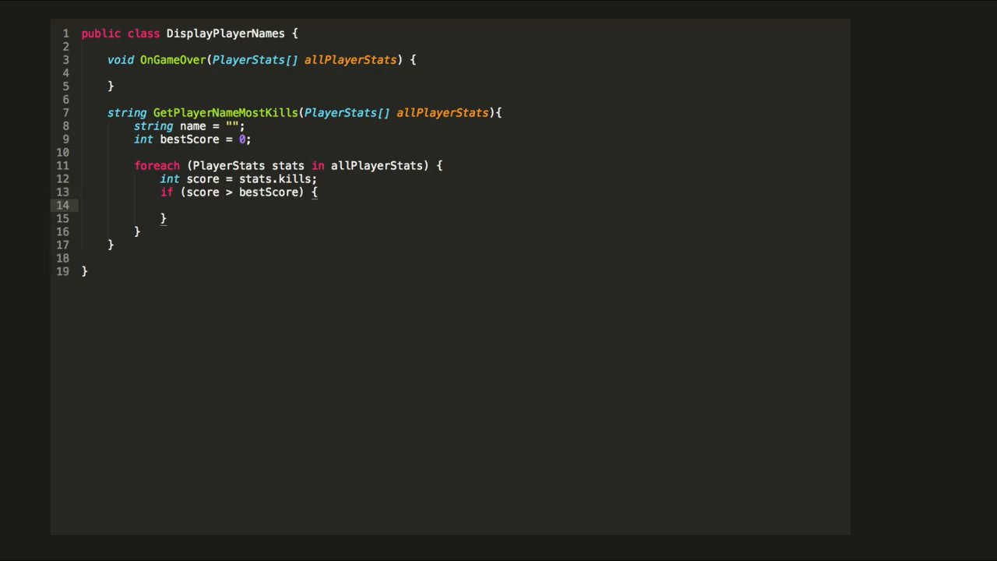
type("bestScore = score;")
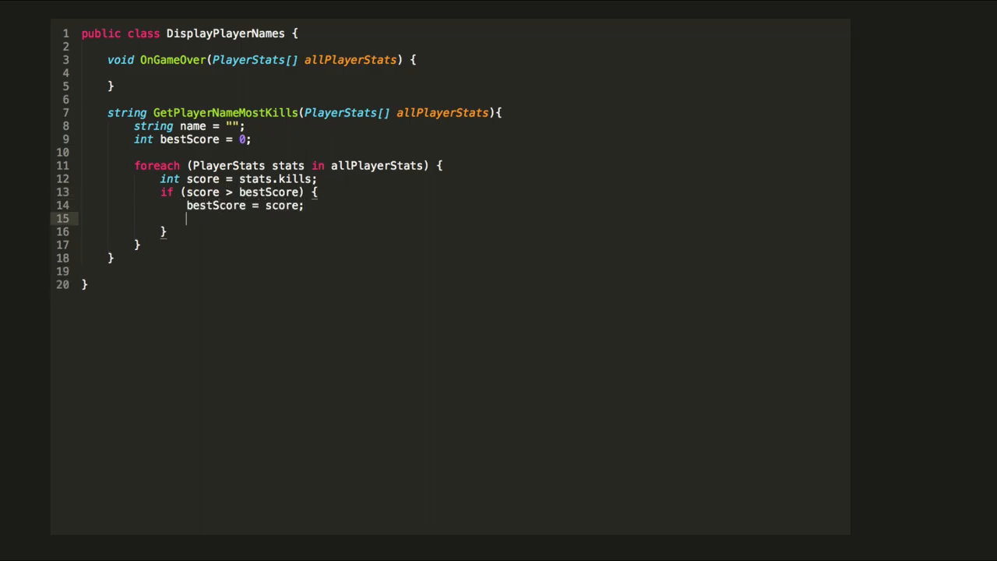
type("name = stats.name;")
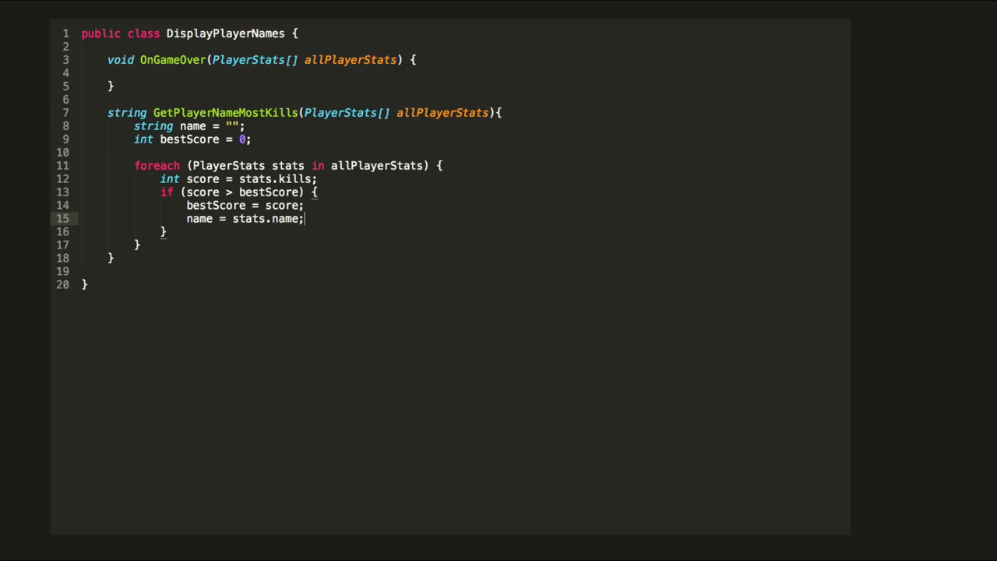
type("ret")
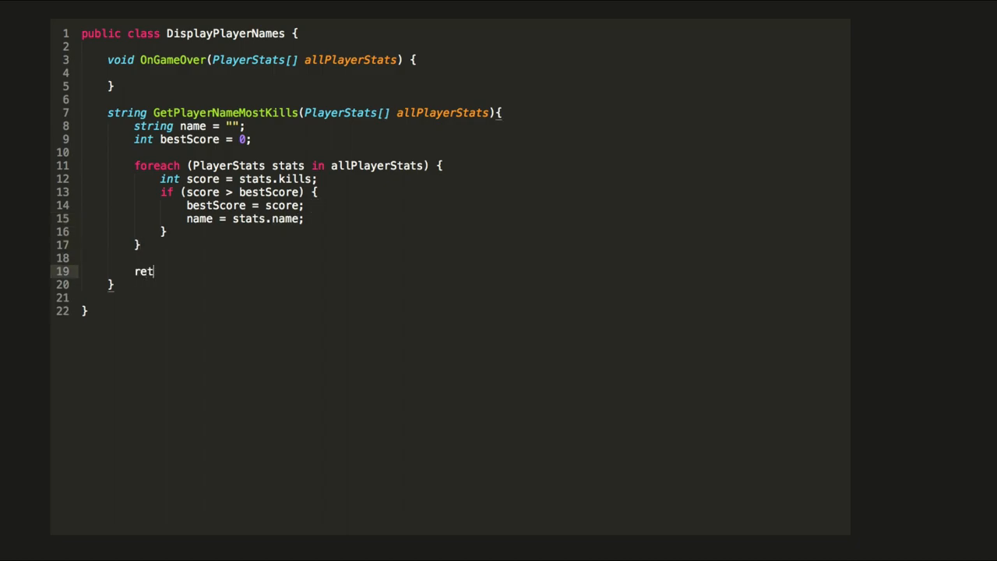
type("urn name;")
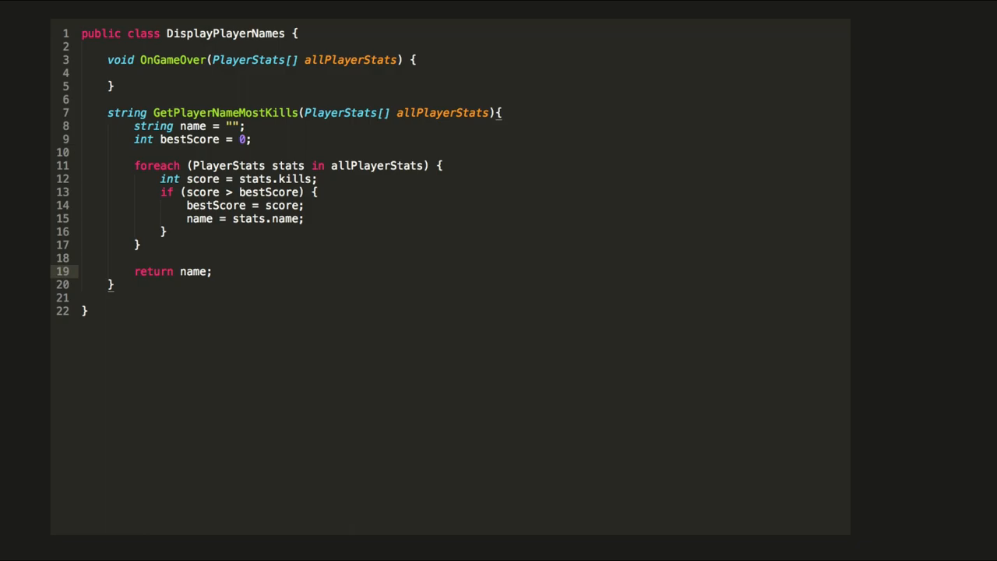
Store GetPlayerNameMostKills(PlayerStats) in string playerNameMostKills inside OnGameOver.
type("string pla")
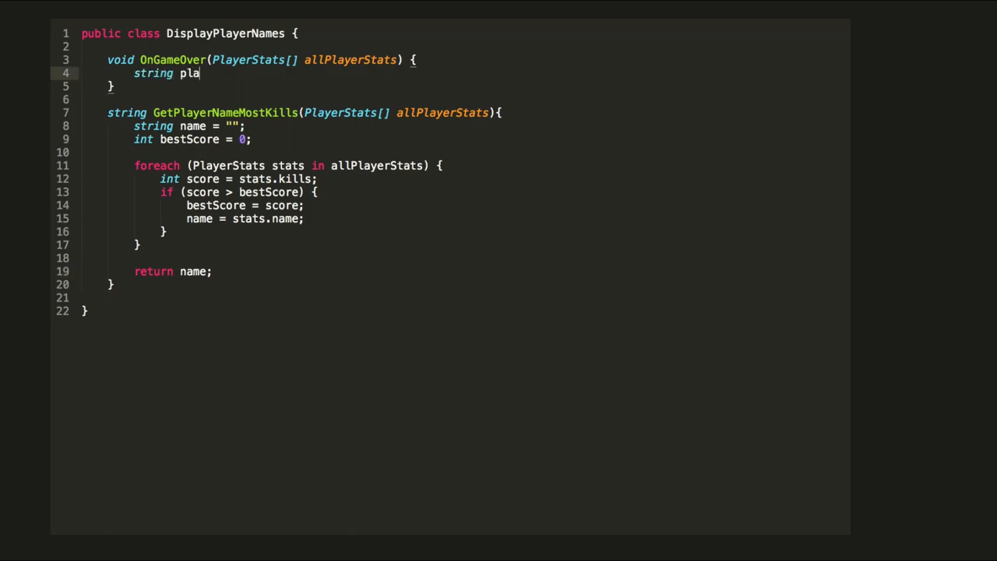
type("yerNameMost")
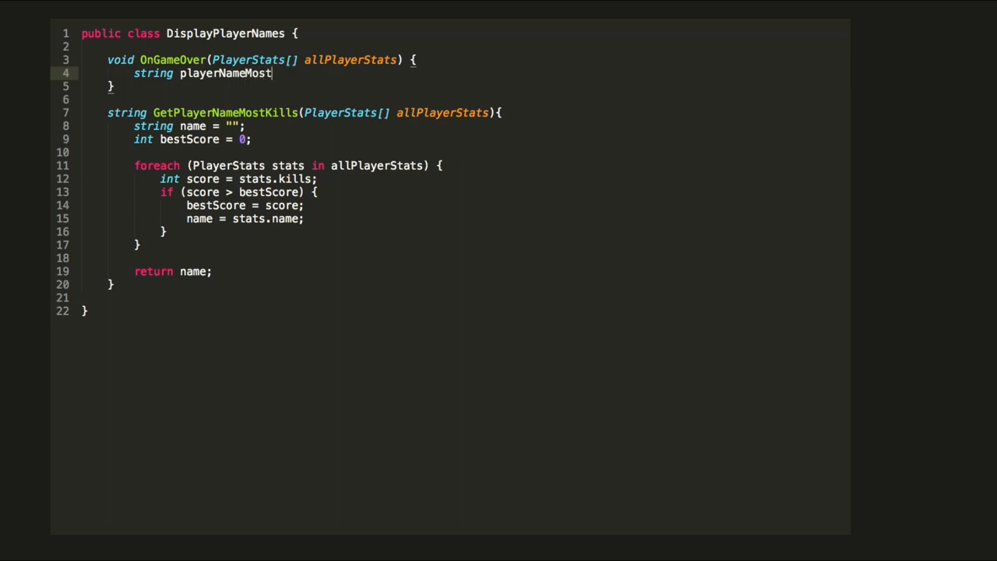
type("Kills = Get")
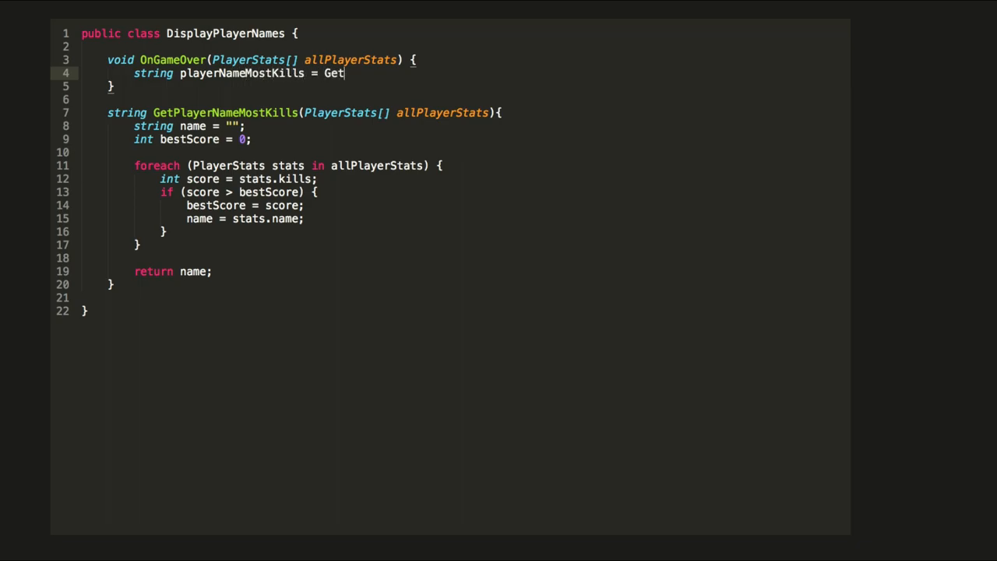
type("PlayerNameMostKills(all")
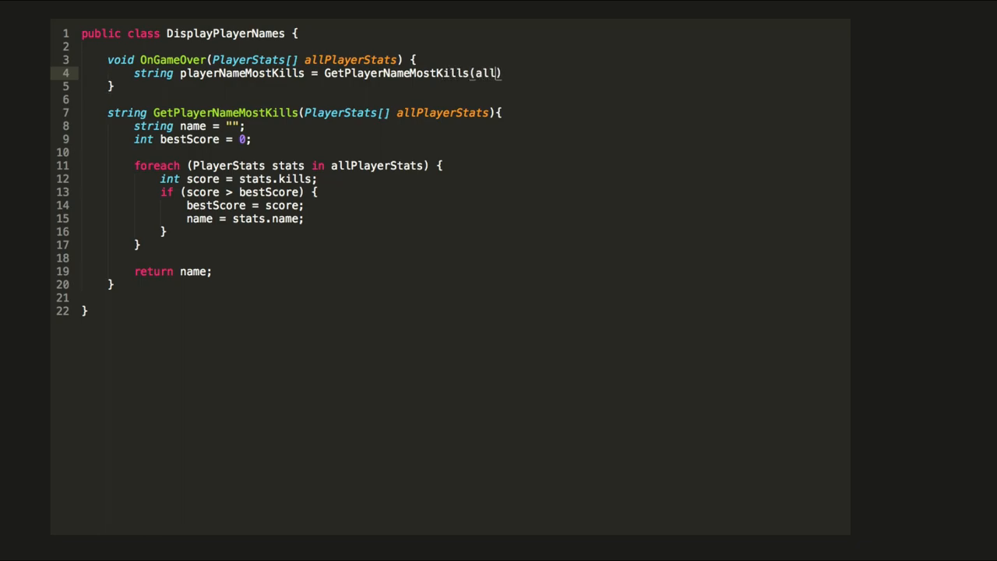
type("PlayerStats")
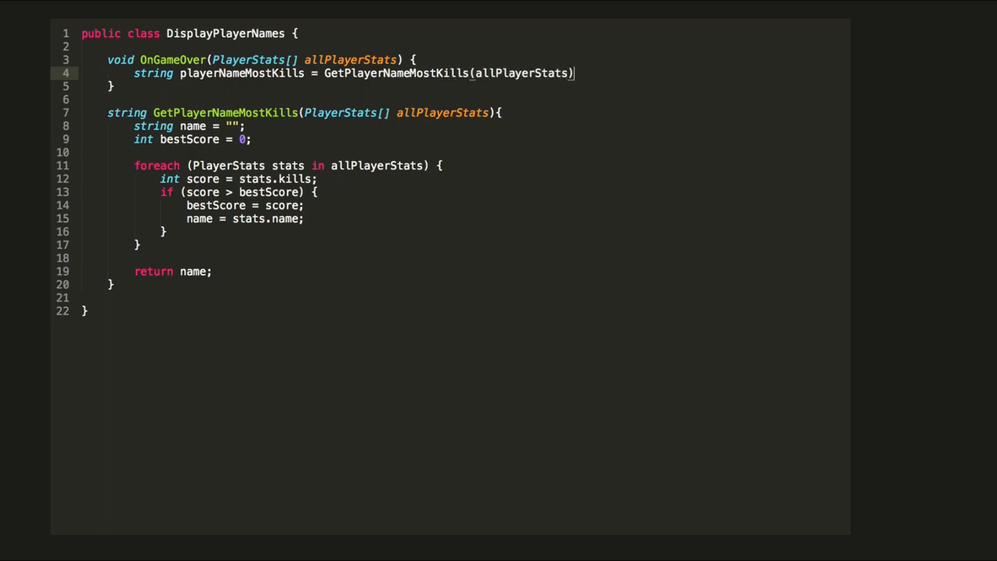
type(";")
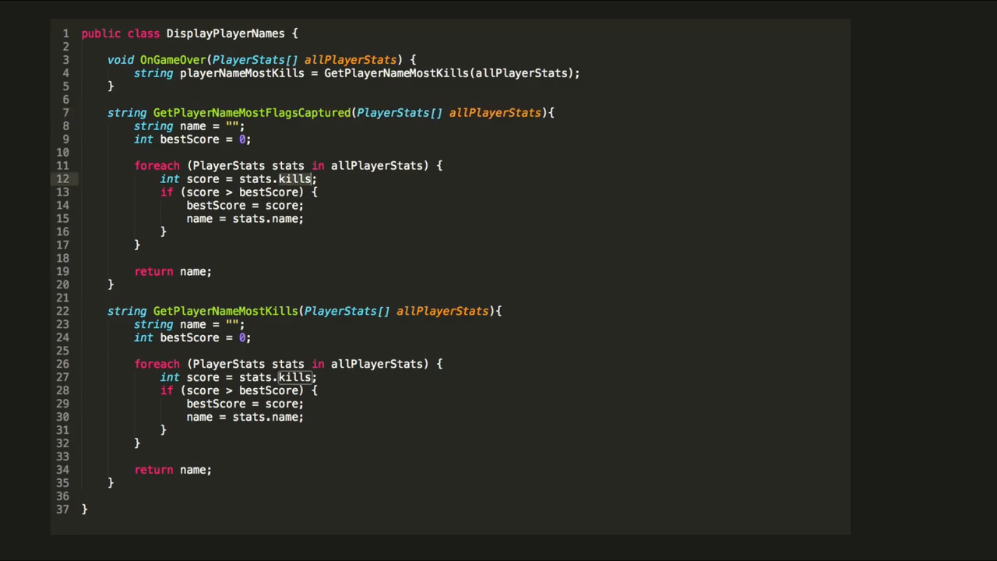
Switch the copied method to flagsCaptured and store its result in playerNameMostFlagsCaptured.
type("flagsCaptured")
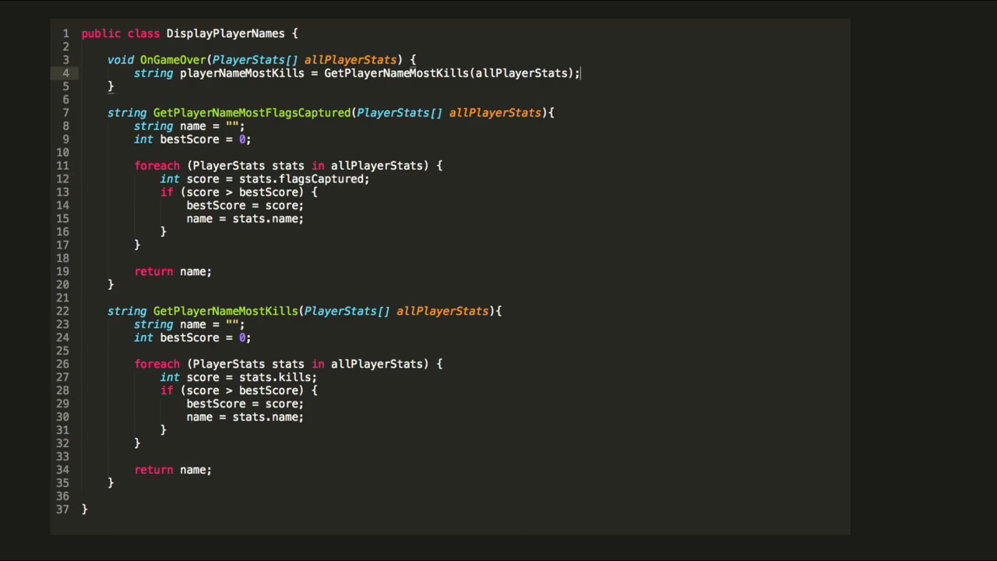
type("string playerNameMostFlagsCaptured = GetPlayerN")
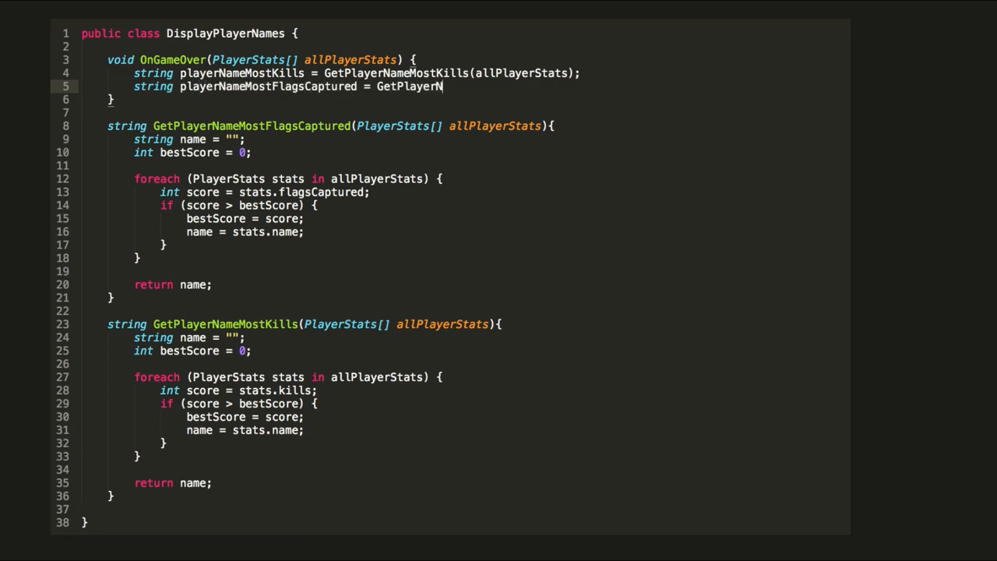
type("ameMostFlagsCaptured(allPlayer")
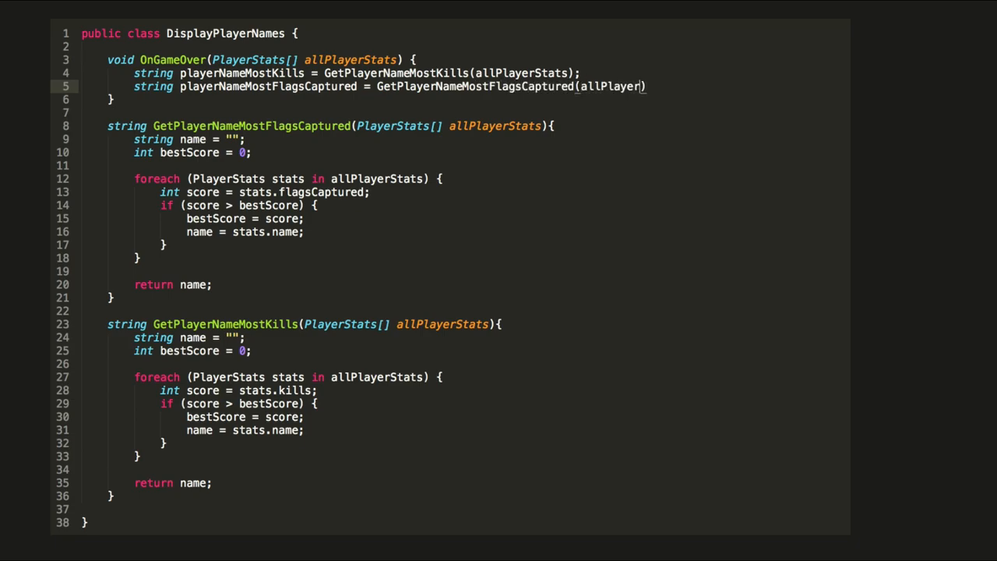
type("Stats);")
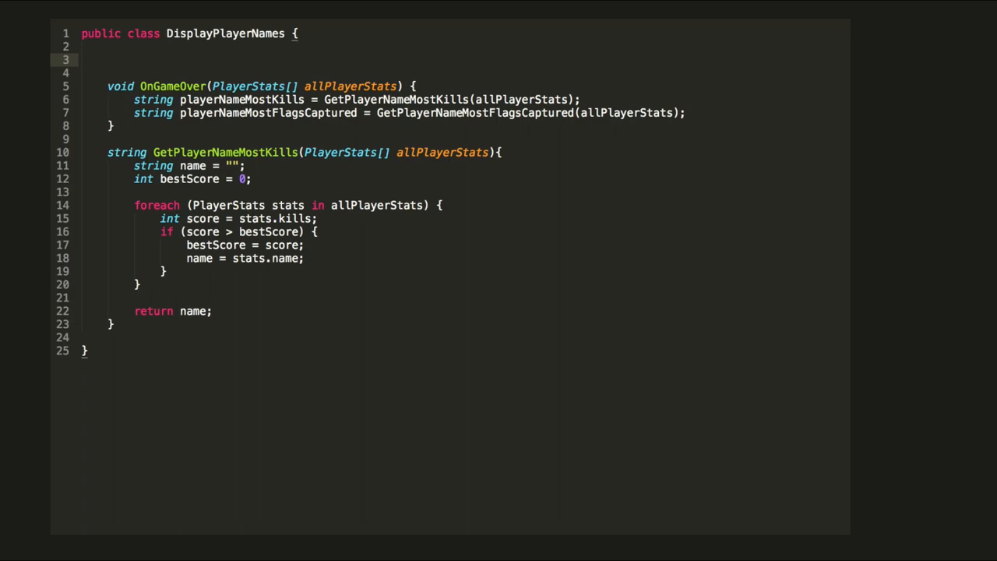
Type 'delegate int ScoreDelegate(PlayerStats stats);' on line 3 of DisplayPlayerNames.
type("delegate")
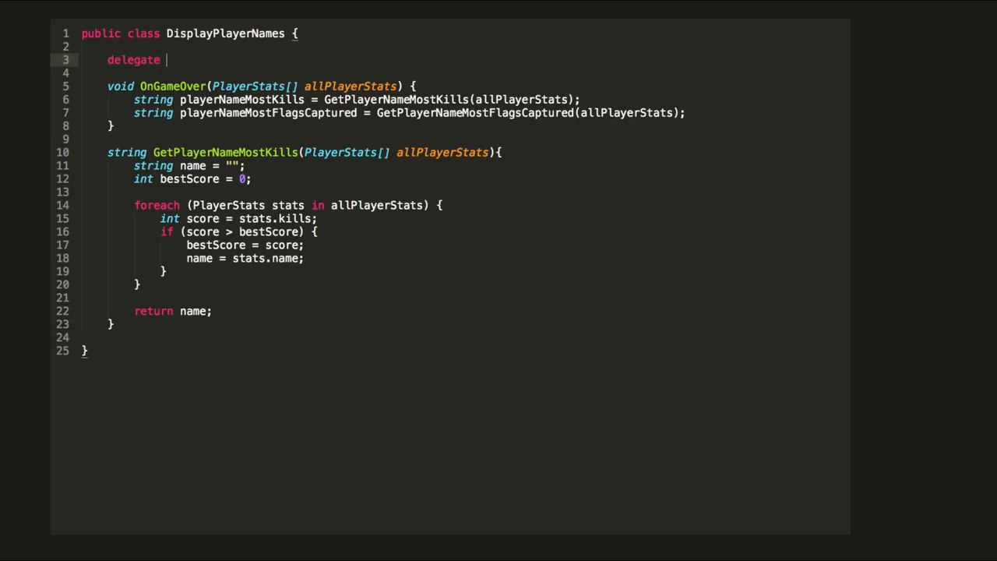
type("int ScoreDe")
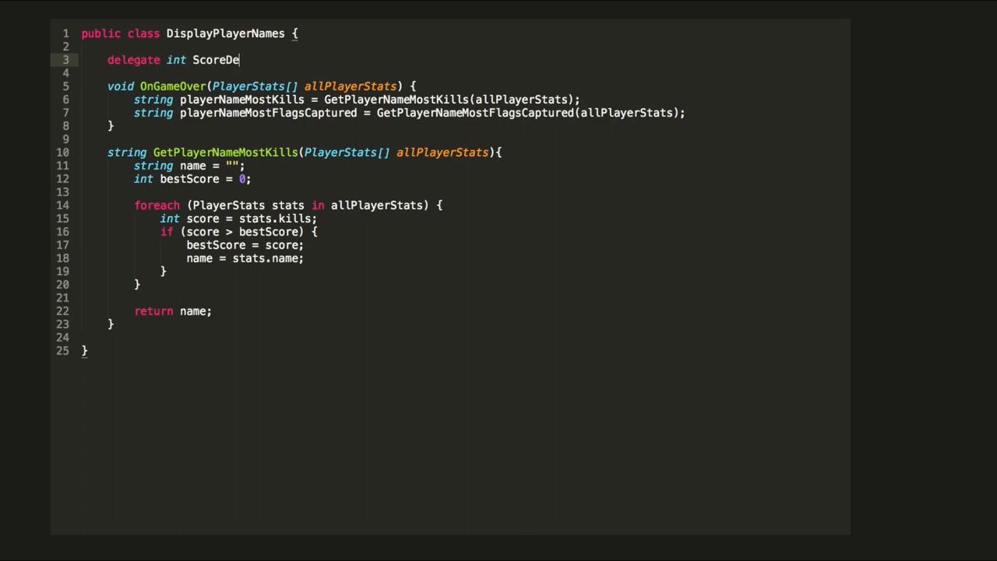
type("legate(P)")
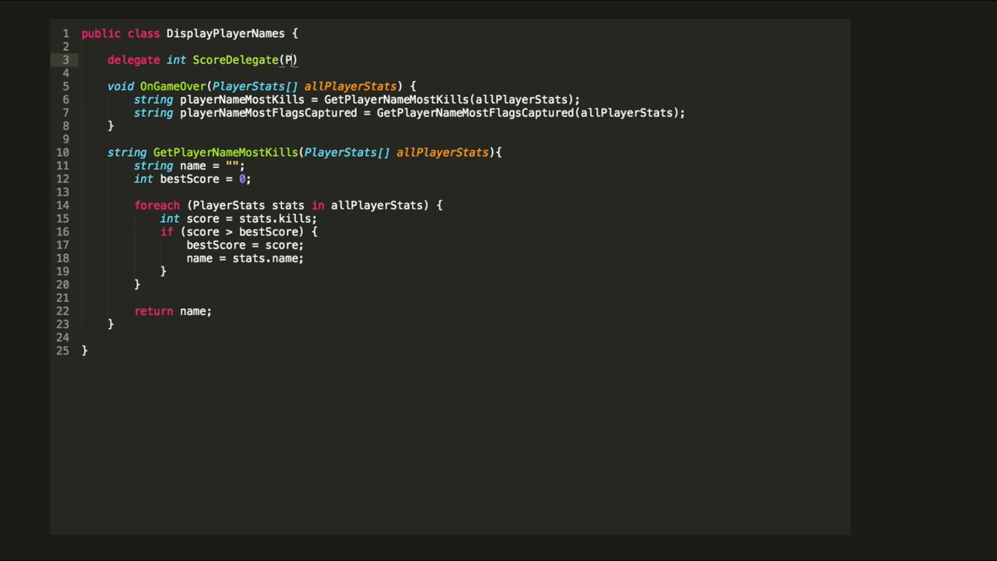
type("layerStats stats")
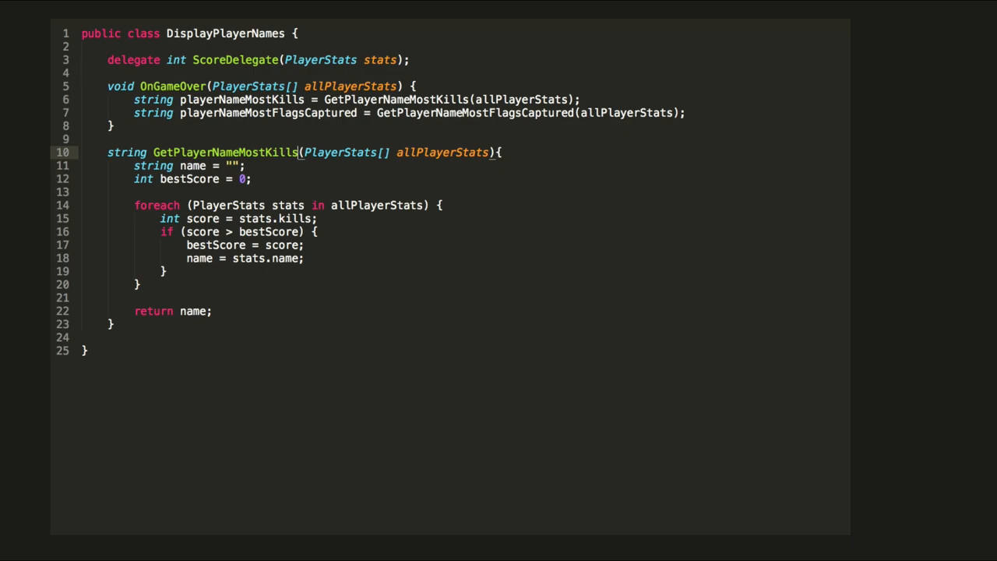
Rename the method GetPlayerNameTopScore and add a 'ScoreDelegate scoreCalculator' parameter.
double_click(268, 152)
type("TopS")
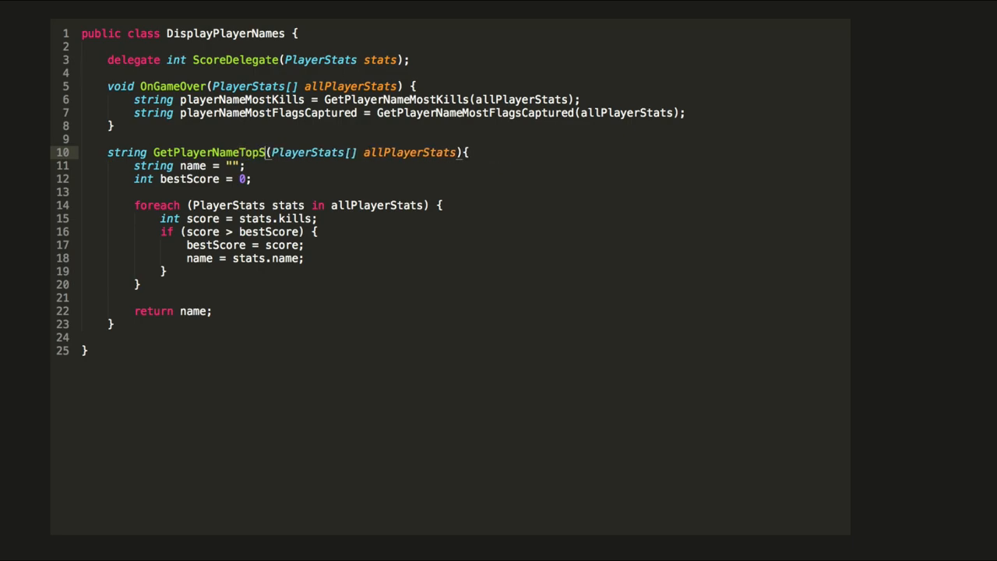
type("core")
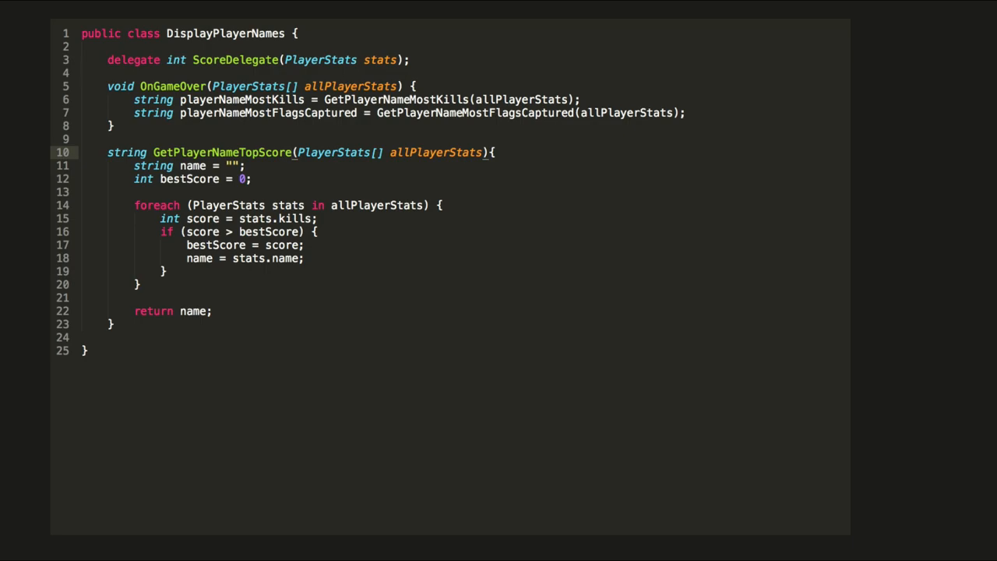
type(", S")
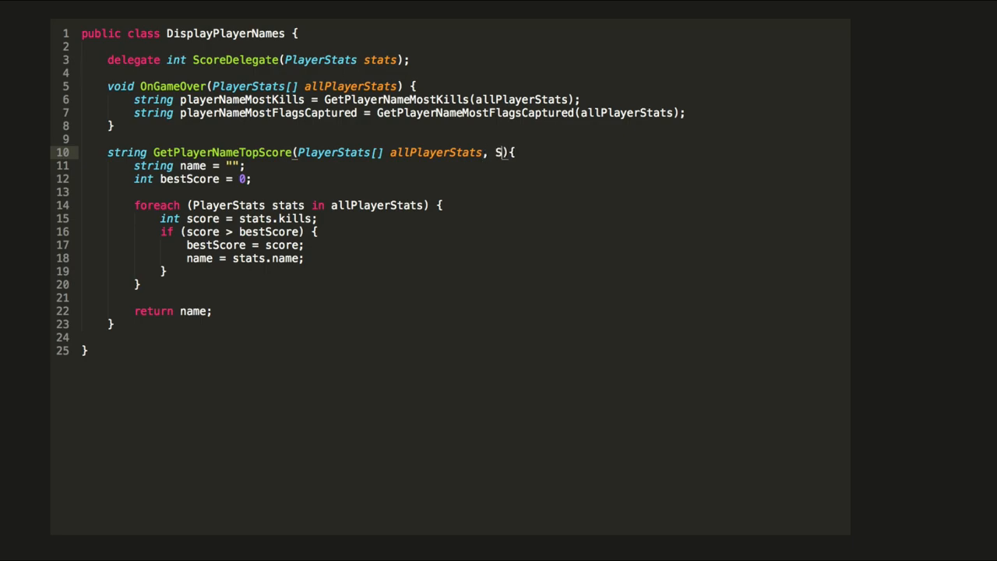
type("coreDelegate")
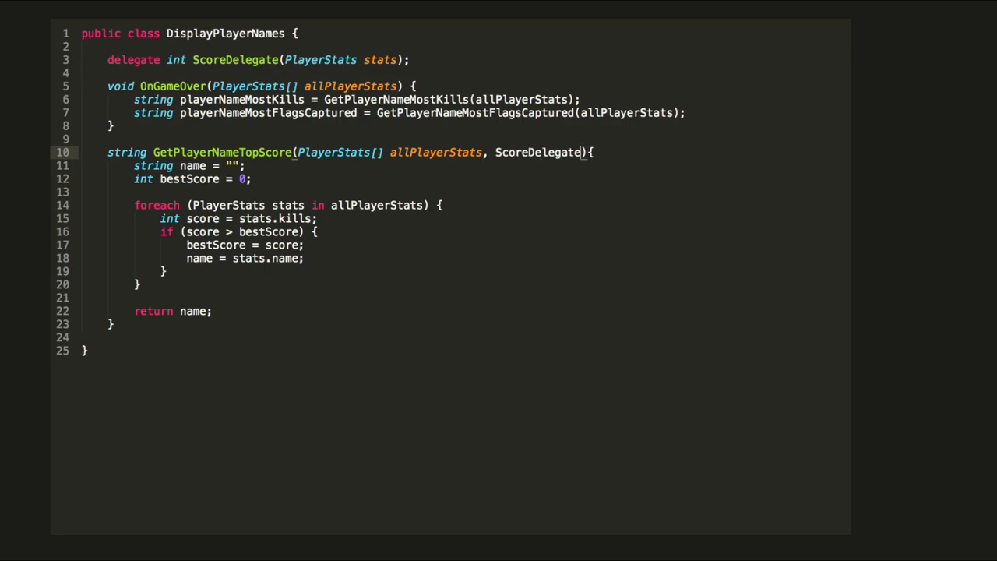
type("scoreCalculator")
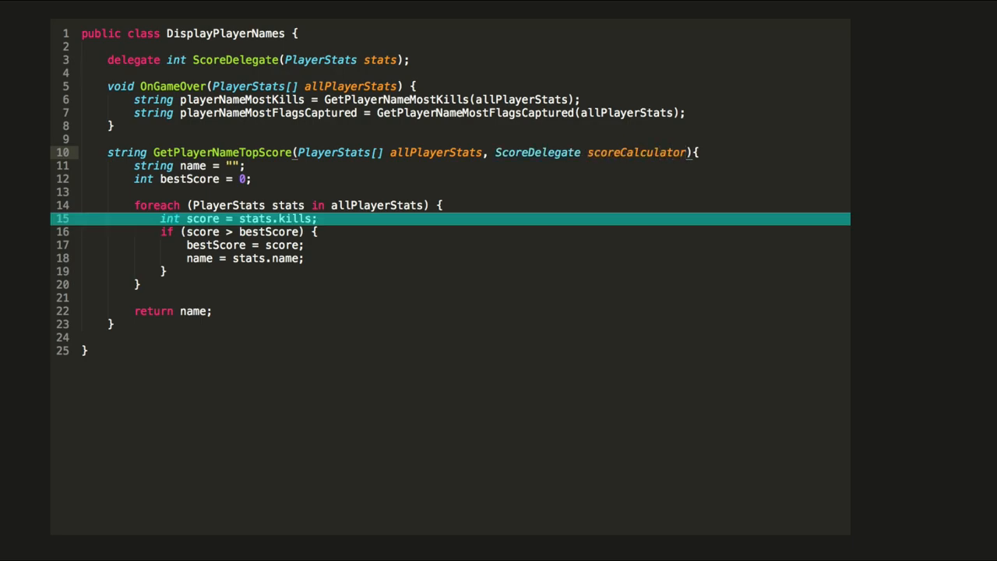
Replace stats.kills with scoreCalculator(stats) when computing each score.
type("scoreC")
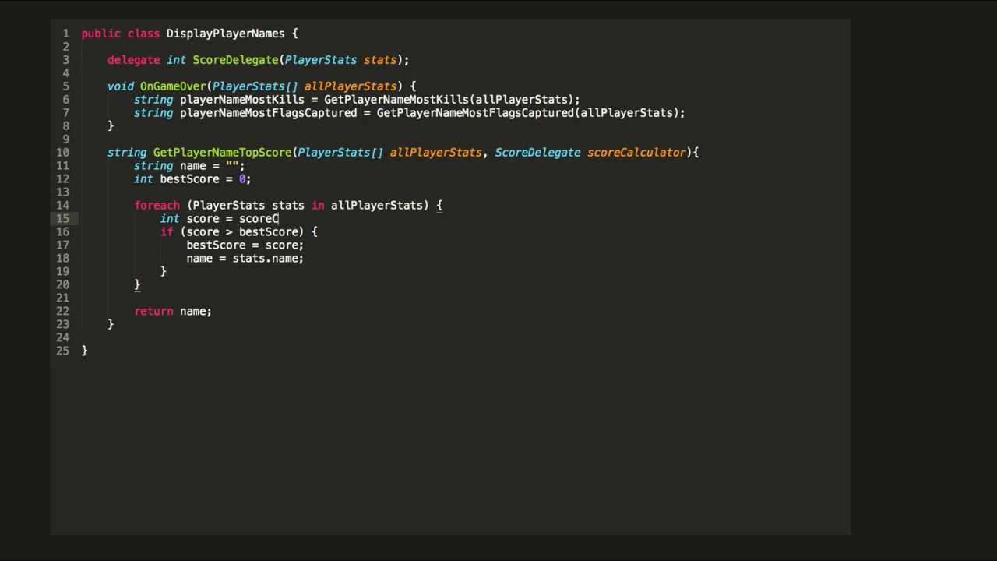
type("alculator")
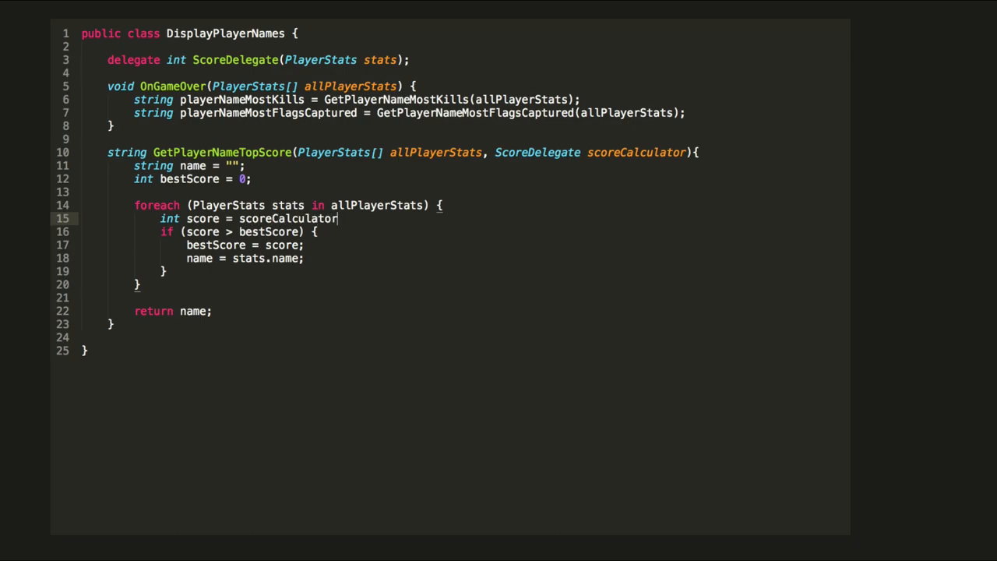
type("(stats)")
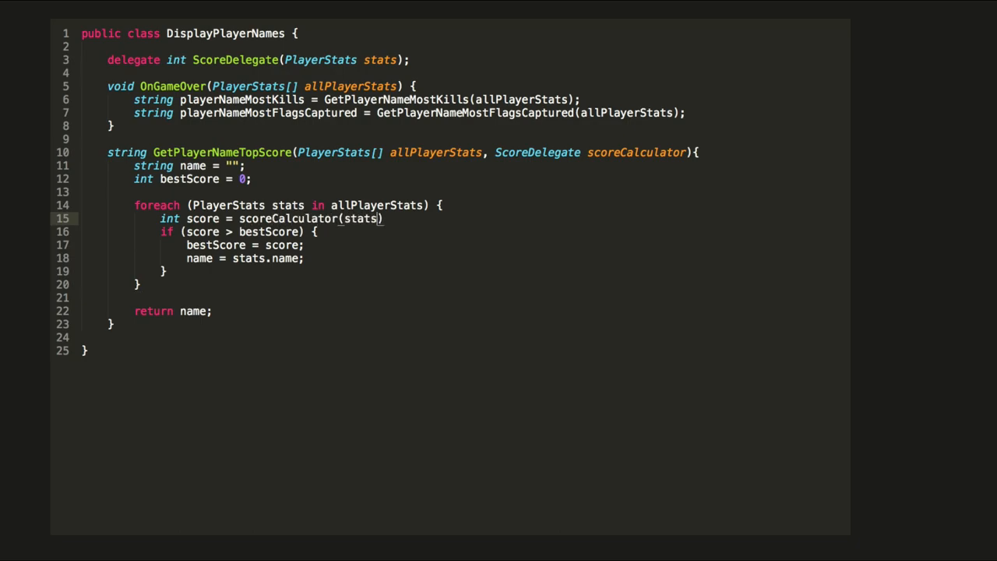
type(";")
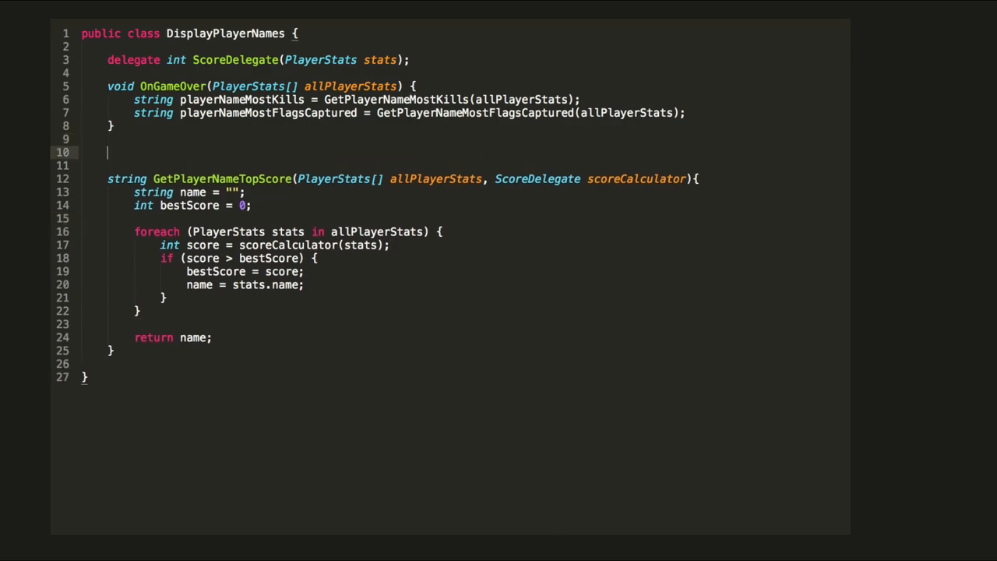
Add int ScoreByKillcount and ScoreByFlagCaptures methods, and rename the OnGameOver calls to GetPlayerNameTopScore.
type("int ScoreByKillcount(PlayerStats stats) {")
type("return stats.kills;")
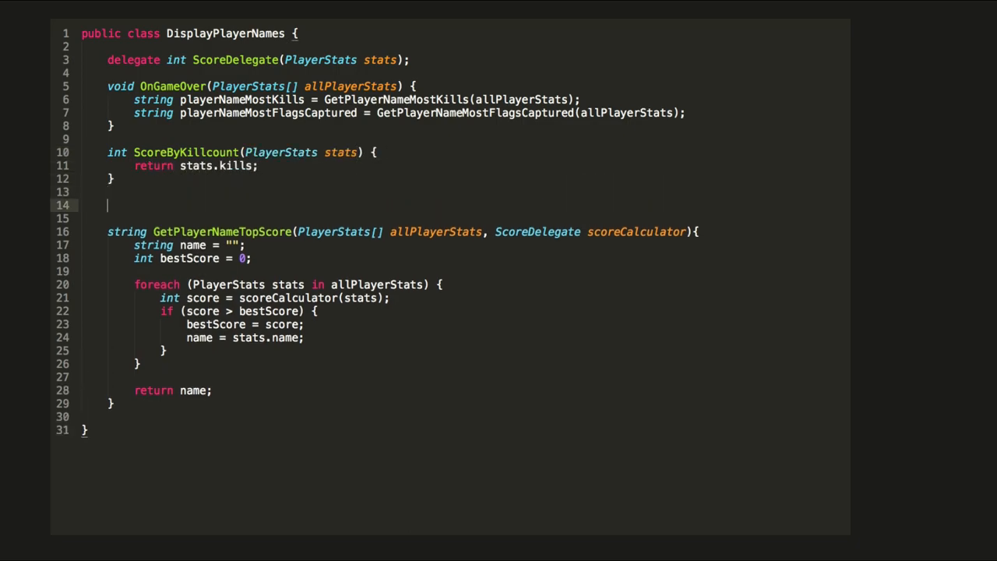
type("int ScoreByFlagCapture")
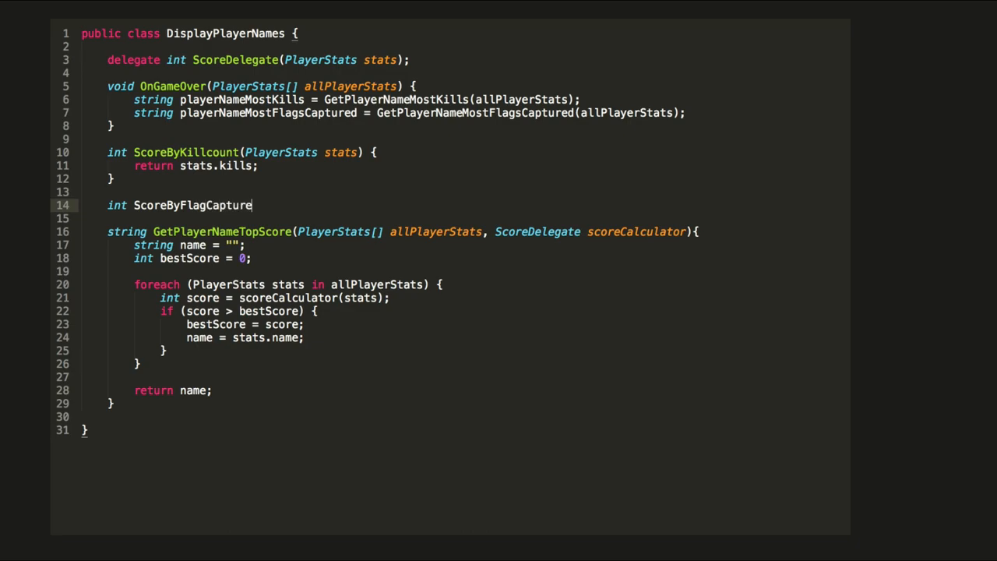
type("s(PlayerStats stats) {")
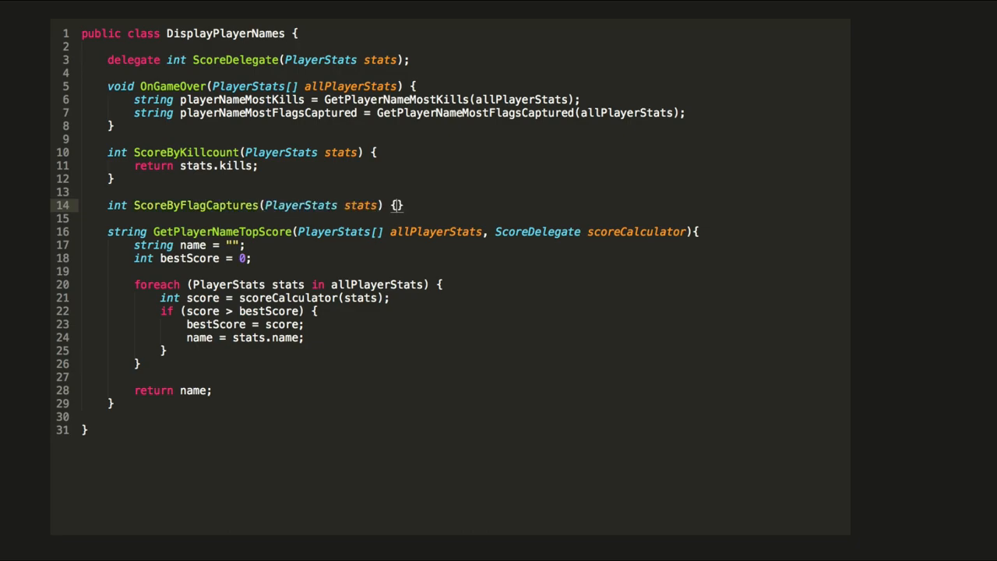
type("return stats.flagsCaptured")
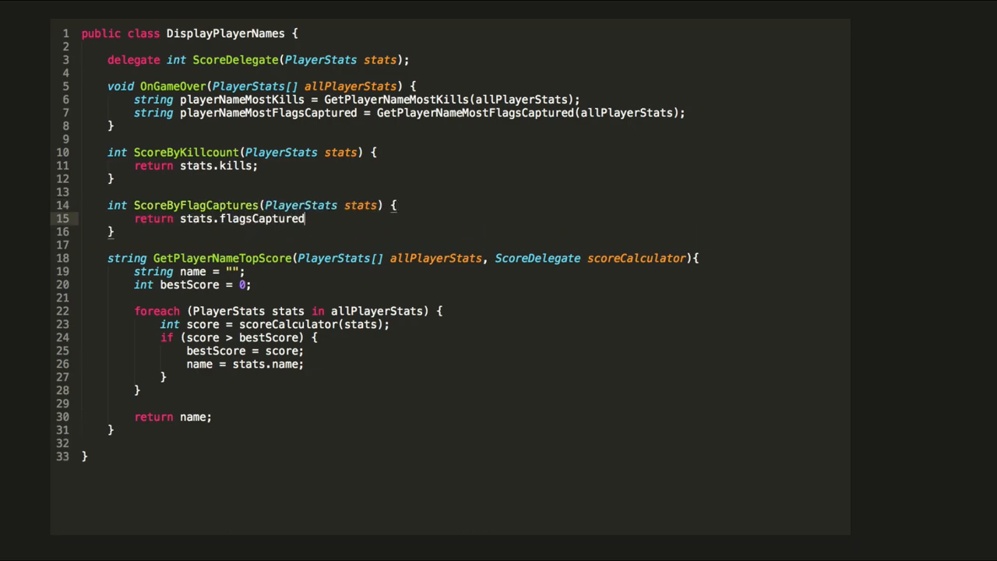
type(";")
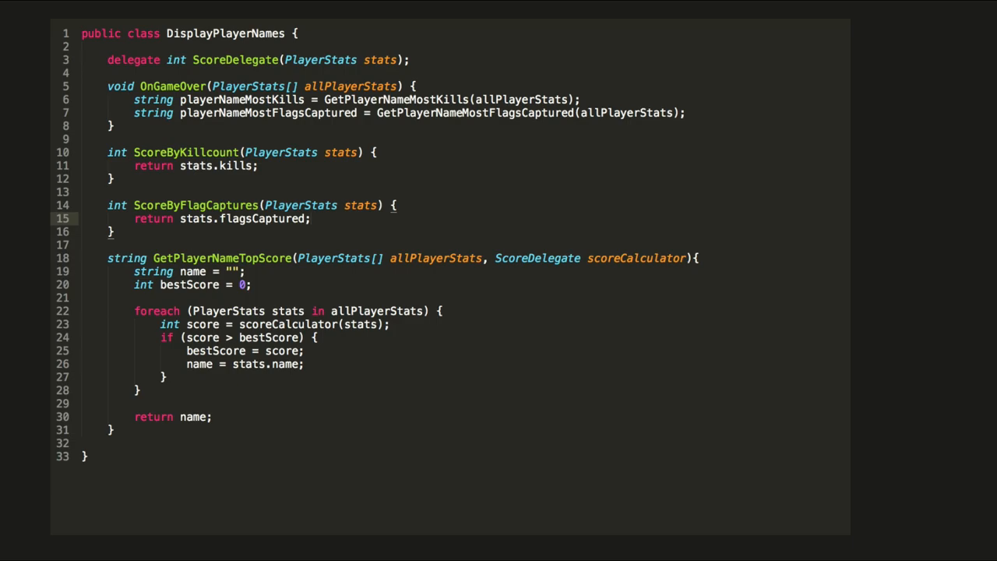
type("GetPlayerNameTopScore")
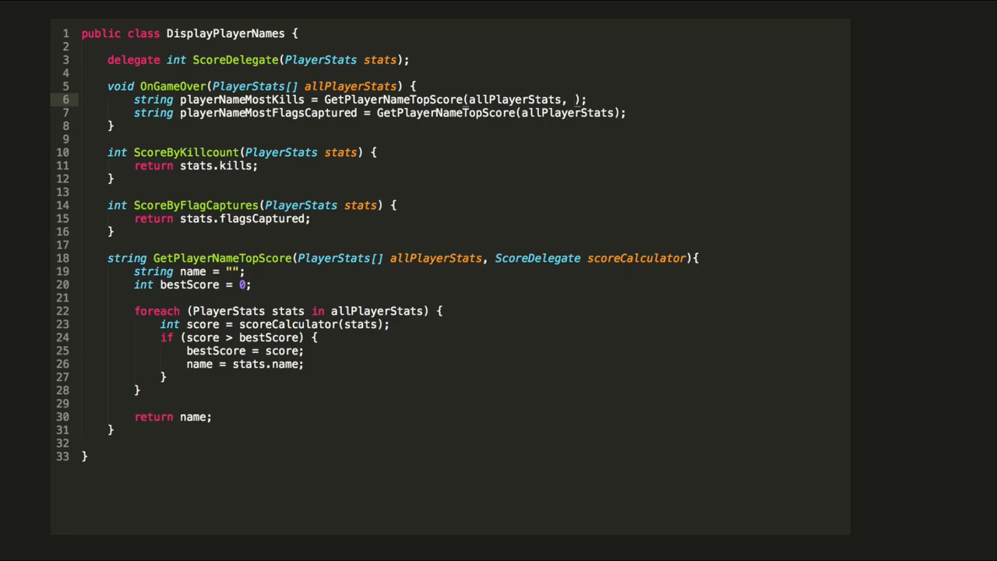
Pass ScoreByKillcount as the kills call's second argument to GetPlayerNameTopScore.
type("ScoreByK")
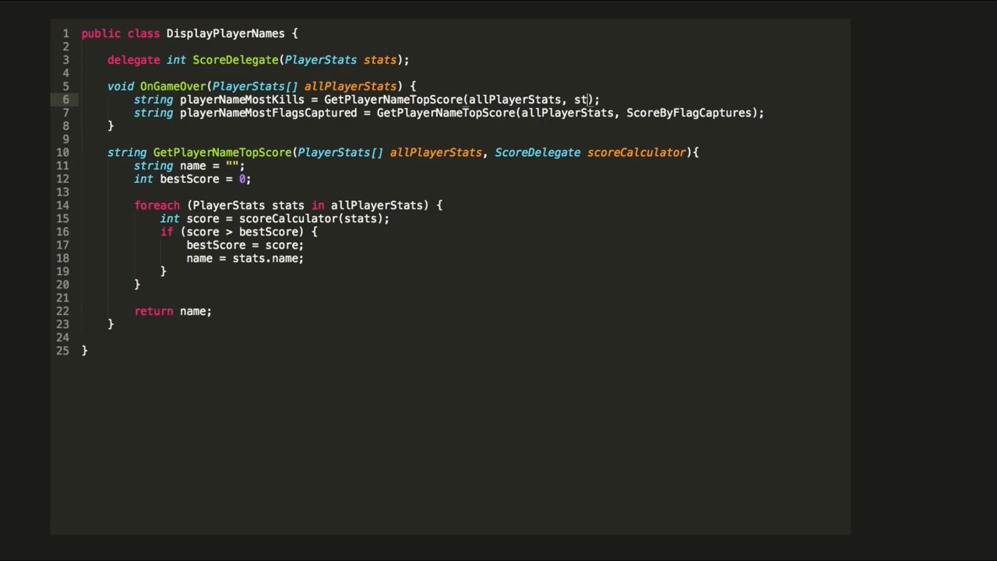
Replace the score method arguments with lambdas stats => stats.kills and stats => stats.flagsCaptured.
type("=> stats.kills")
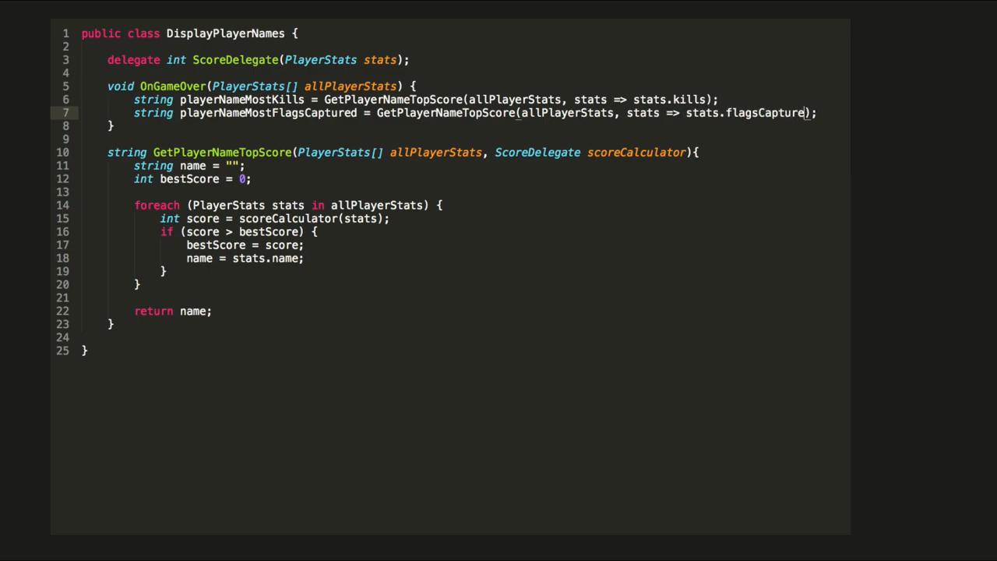
type("d")
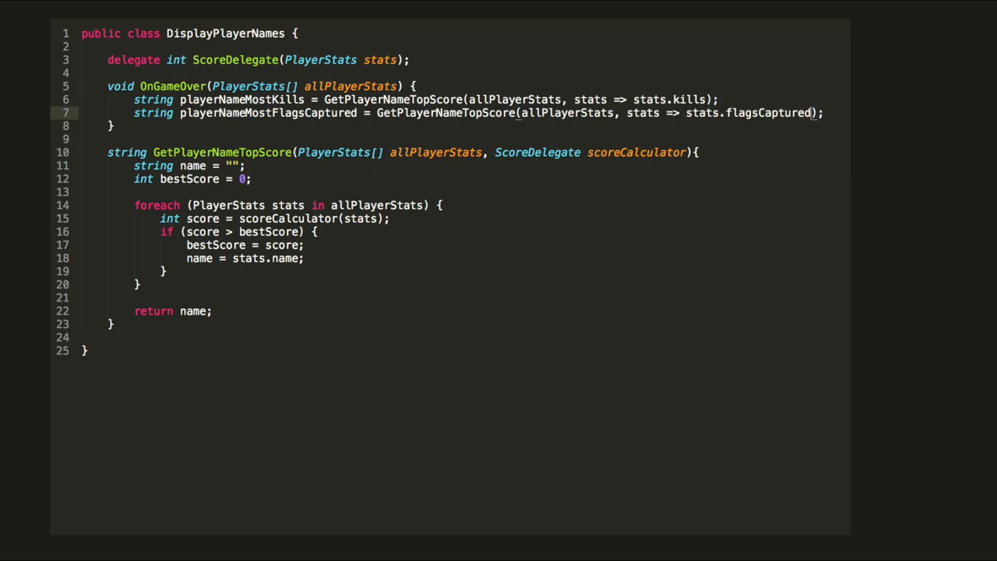